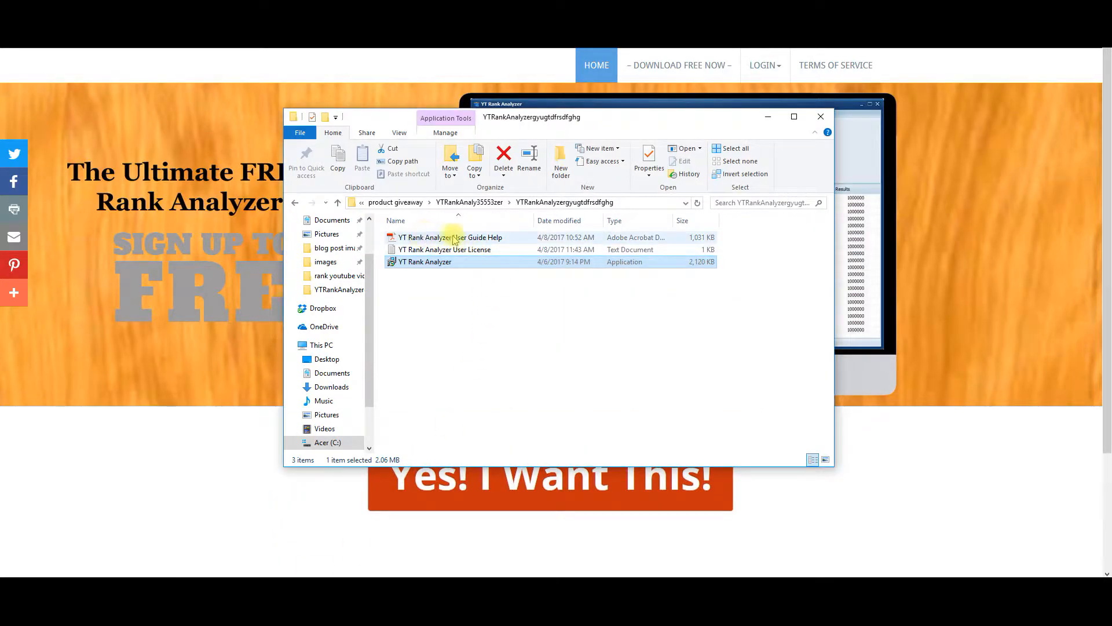
{"action": "mouse_move", "coordinate": [459, 250]}
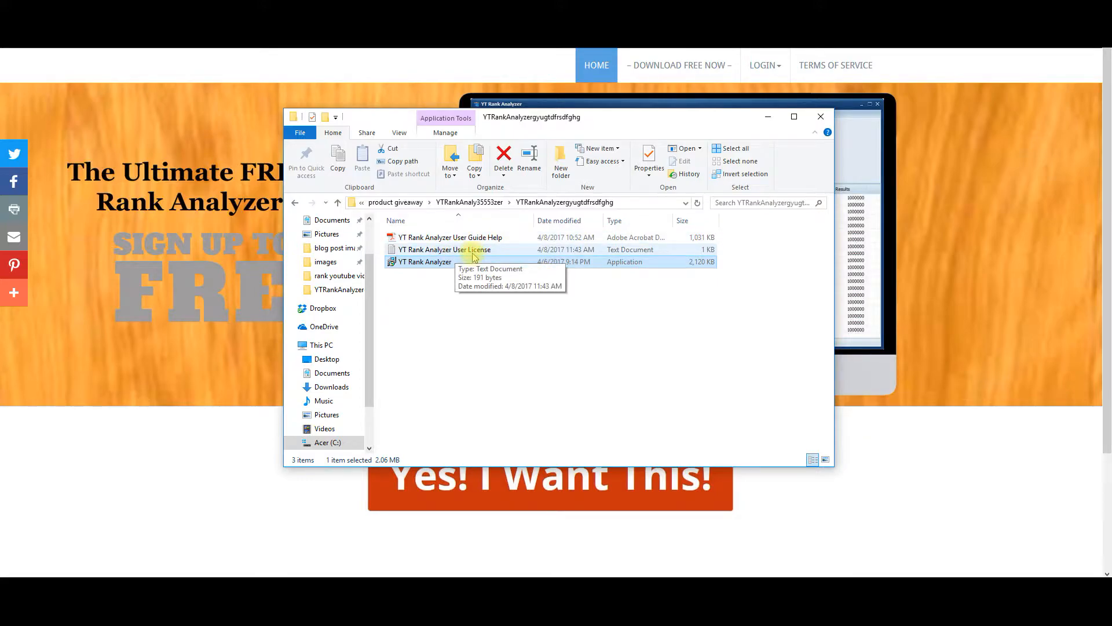
- Run the 'YT Rank Analyzer' setup from the YTRankAnalyzer folder
{"action": "left_click", "coordinate": [424, 262]}
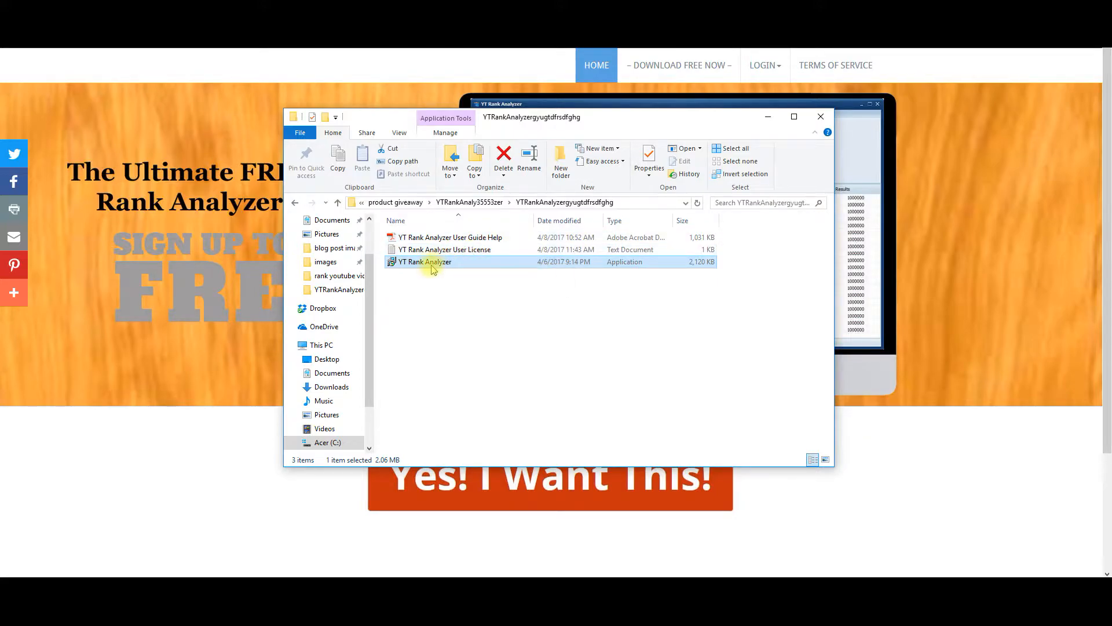
{"action": "mouse_move", "coordinate": [433, 266]}
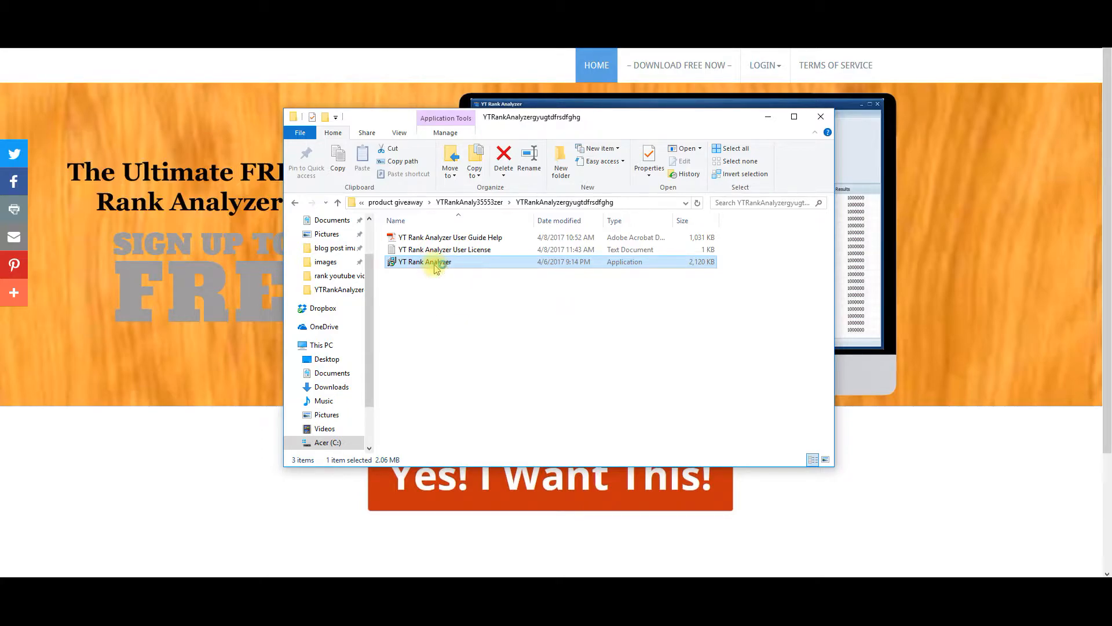
{"action": "double_click", "coordinate": [424, 262]}
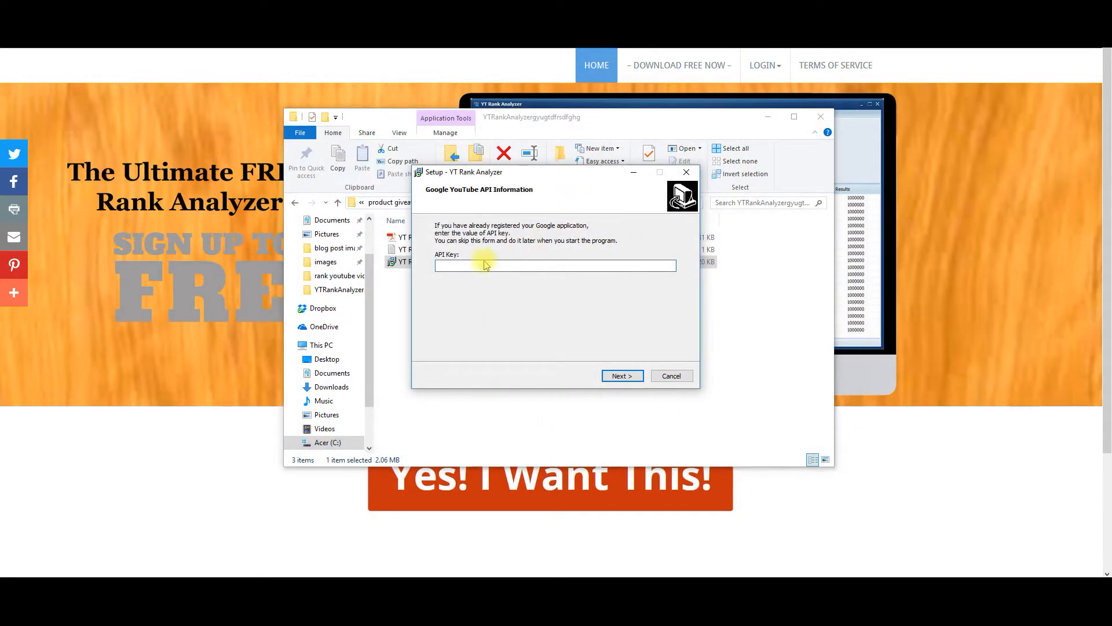
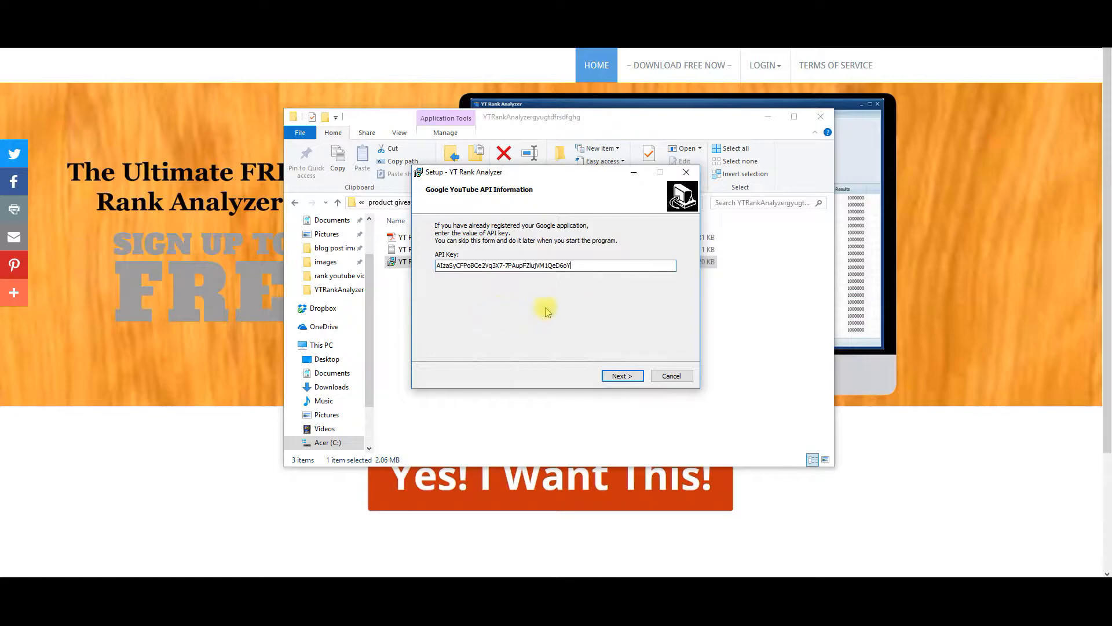
{"action": "left_click", "coordinate": [622, 376]}
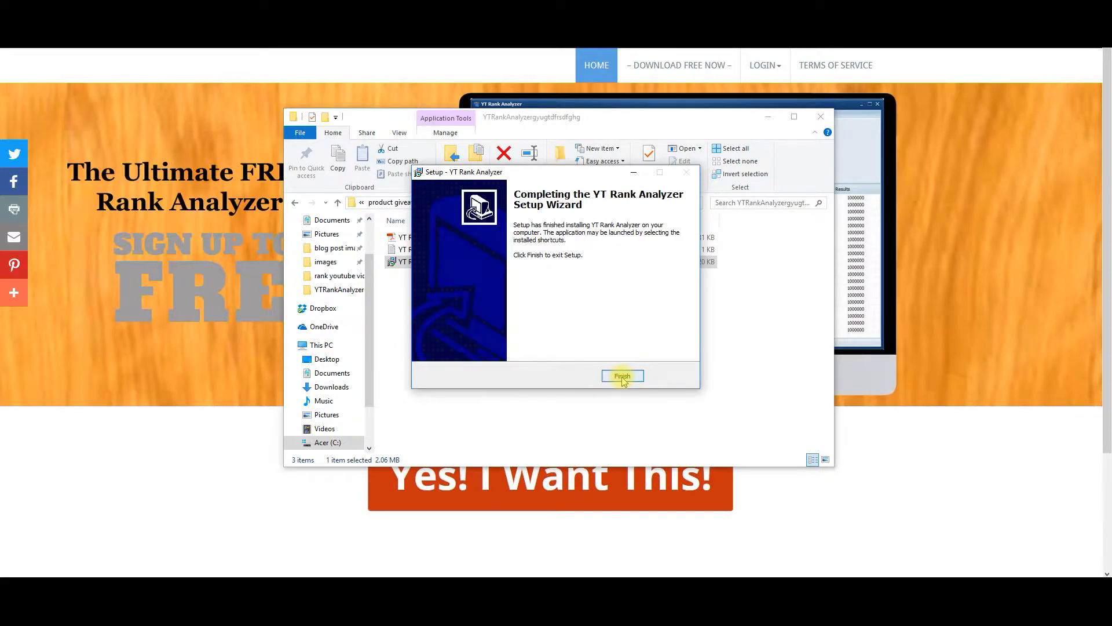
{"action": "left_click", "coordinate": [623, 375]}
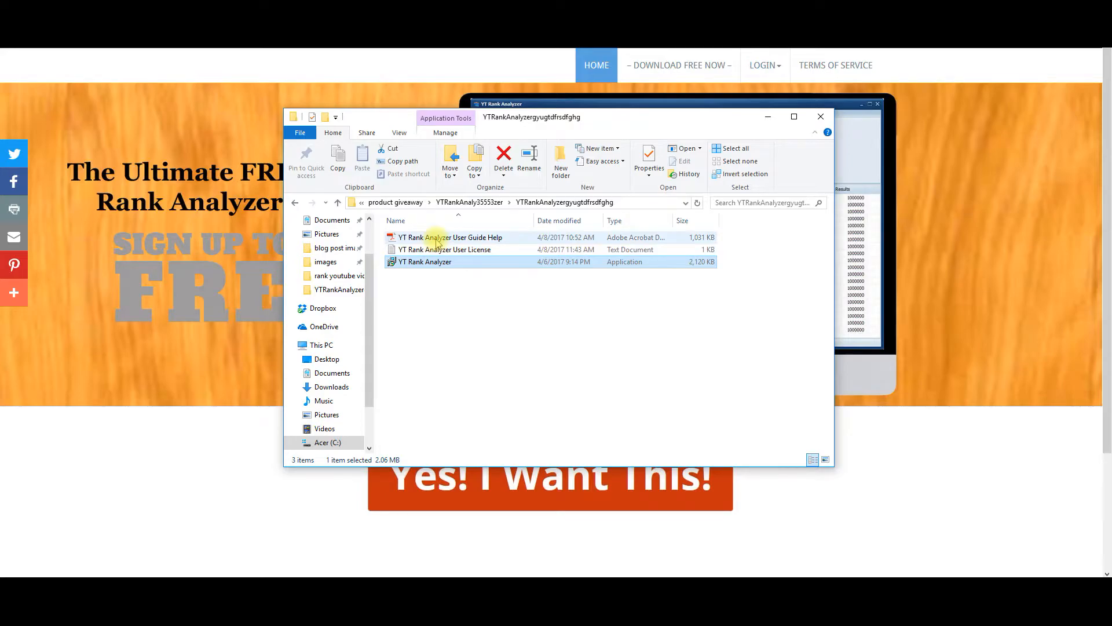
{"action": "left_click", "coordinate": [446, 236]}
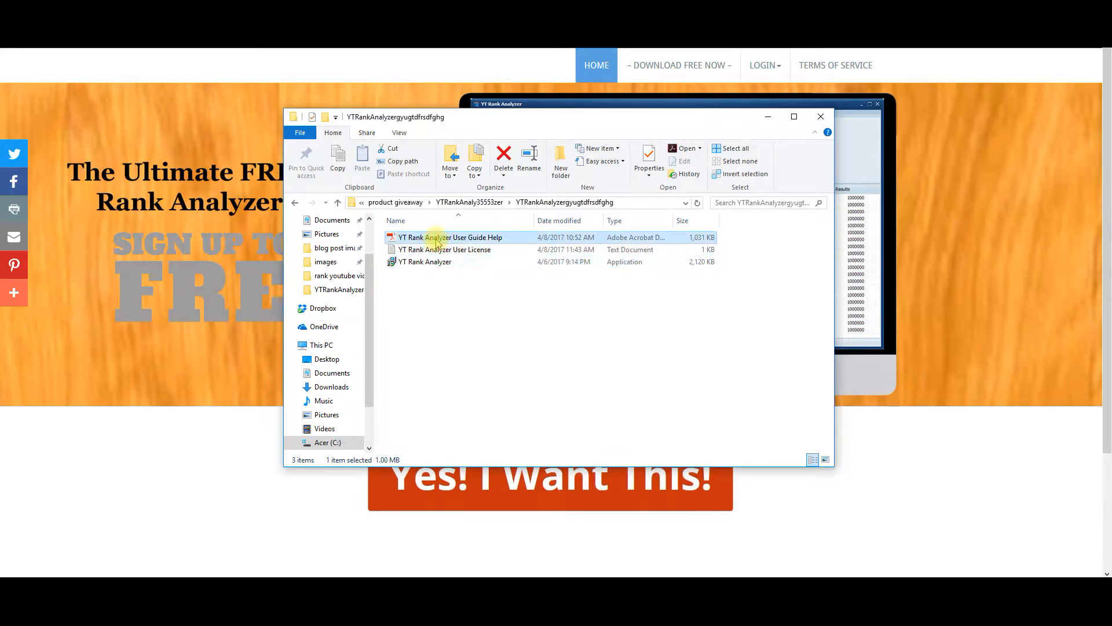
- Read 'YT Rank Analyzer User Guide Help' in Acrobat Reader through its API key setup steps
{"action": "double_click", "coordinate": [436, 236]}
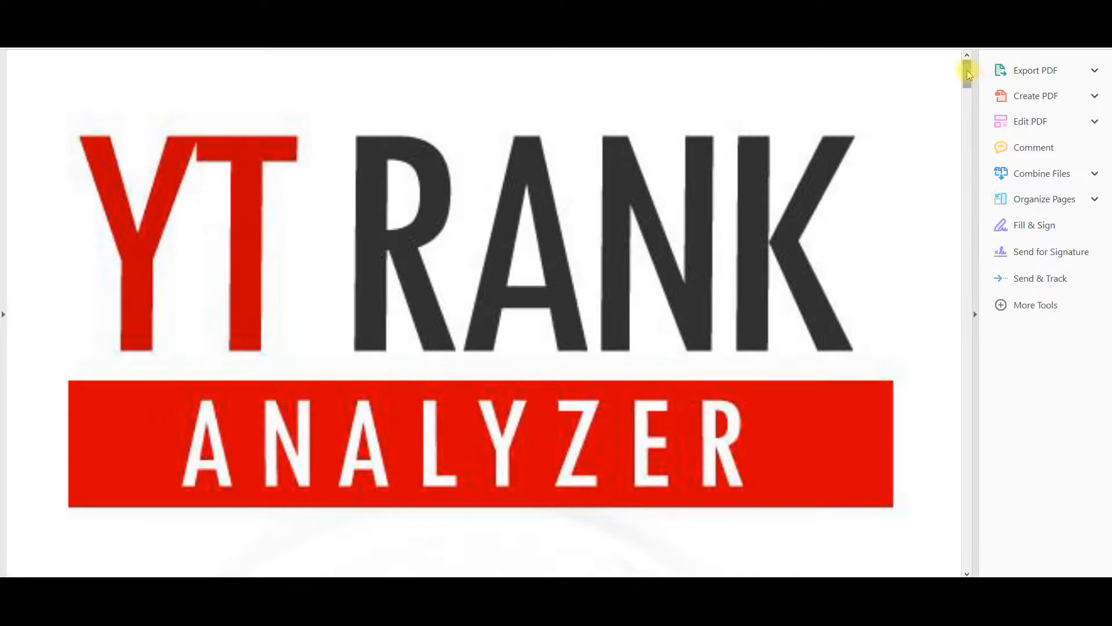
{"action": "scroll", "scroll_direction": "down", "scroll_amount": 3}
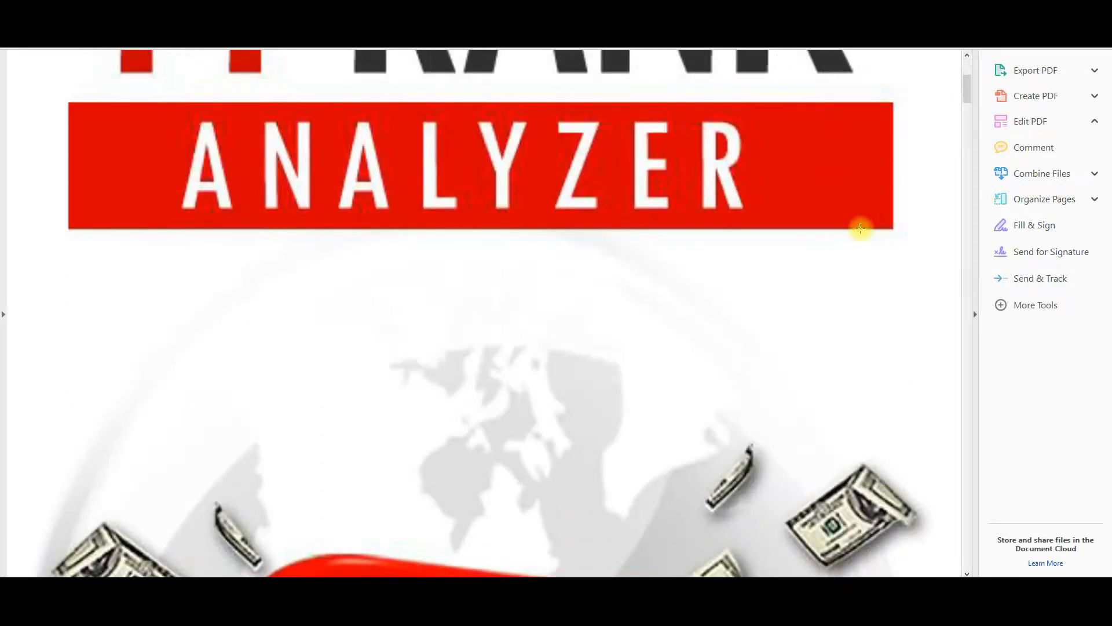
{"action": "scroll", "scroll_direction": "down", "scroll_amount": 3}
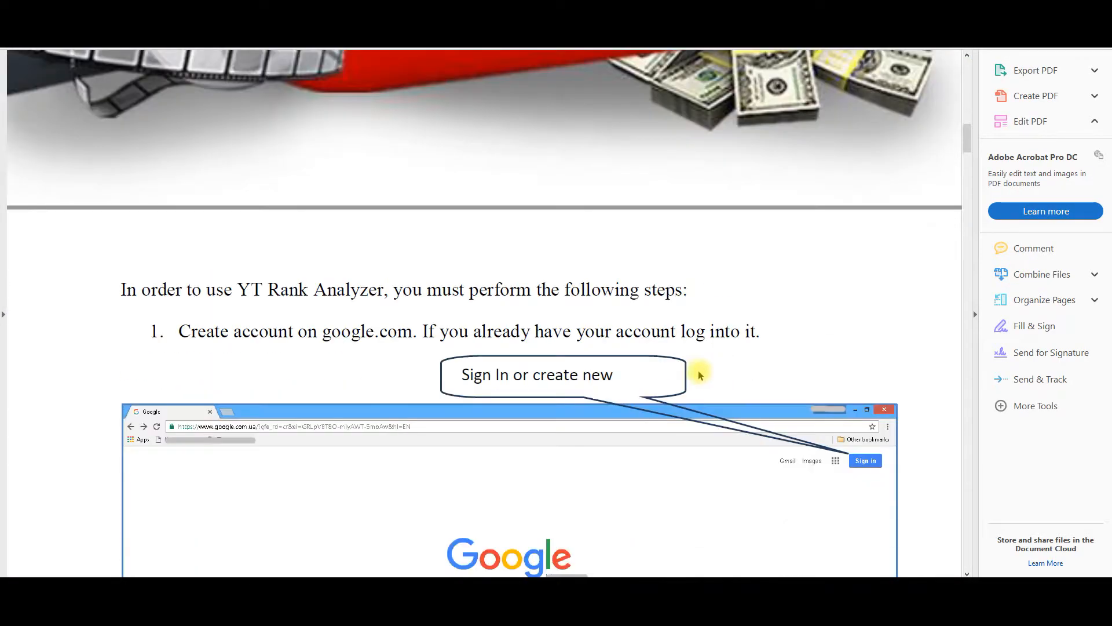
{"action": "scroll", "scroll_direction": "down", "scroll_amount": 3}
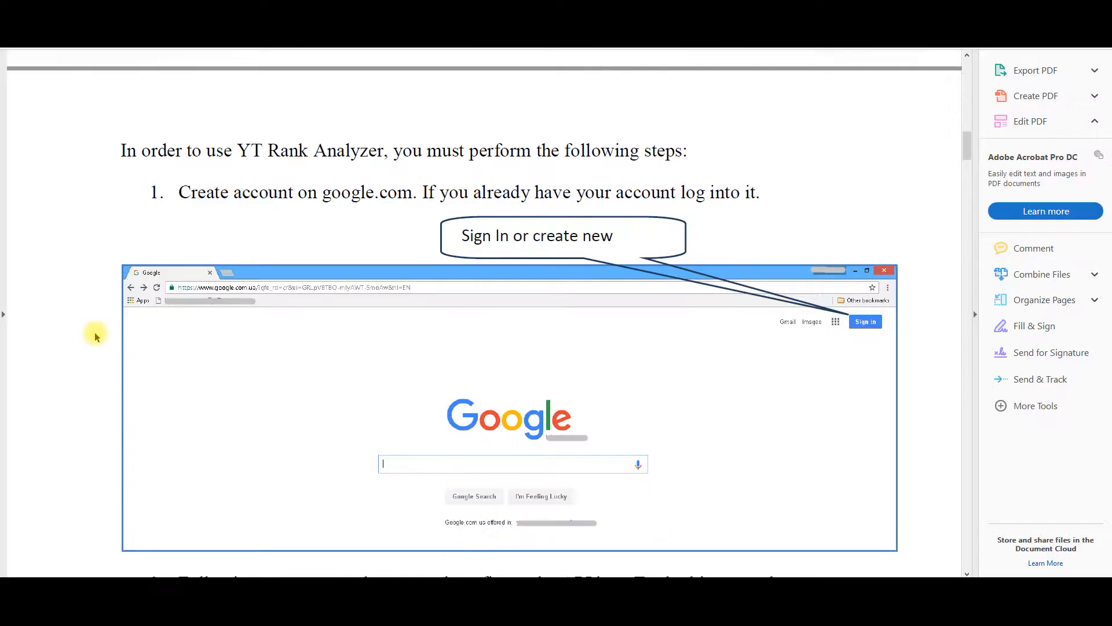
{"action": "scroll", "scroll_direction": "down", "scroll_amount": 3}
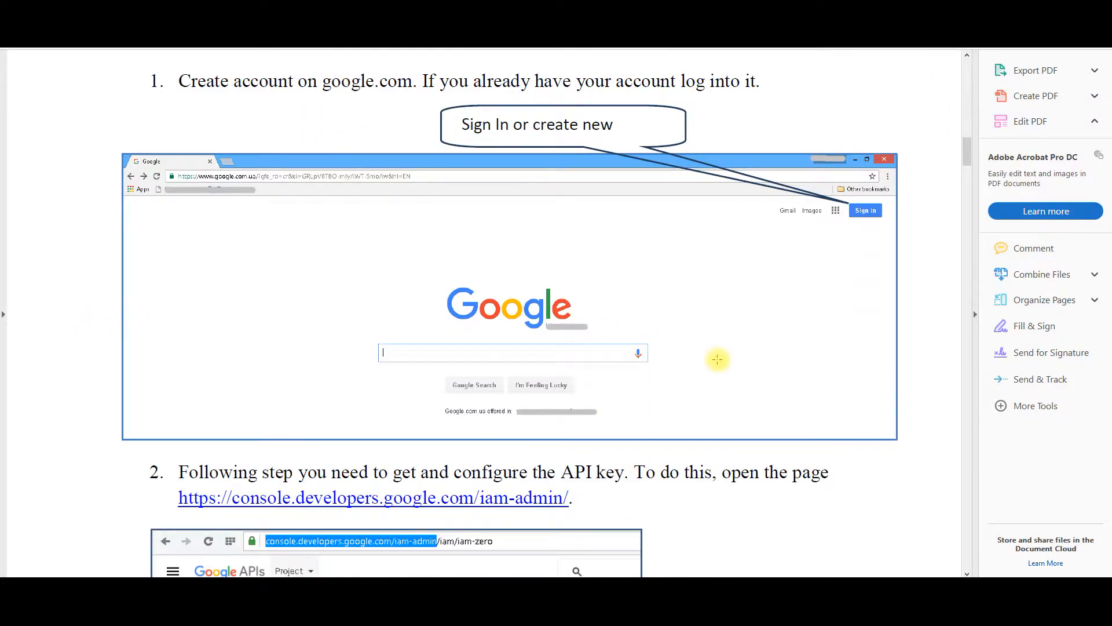
{"action": "mouse_move", "coordinate": [625, 406]}
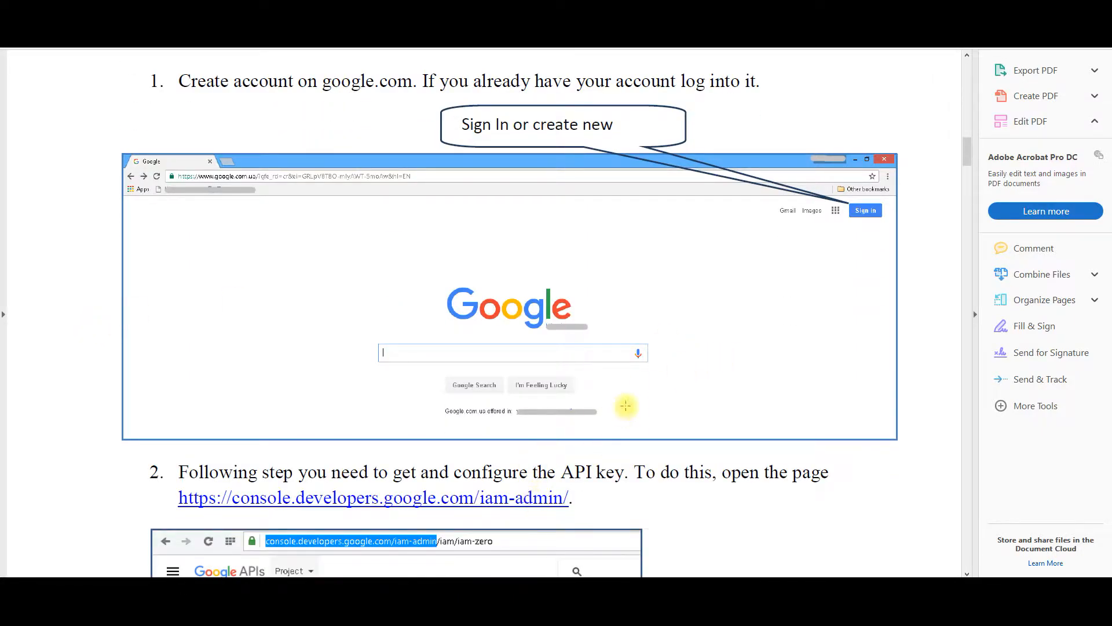
{"action": "scroll", "scroll_direction": "down", "scroll_amount": 3}
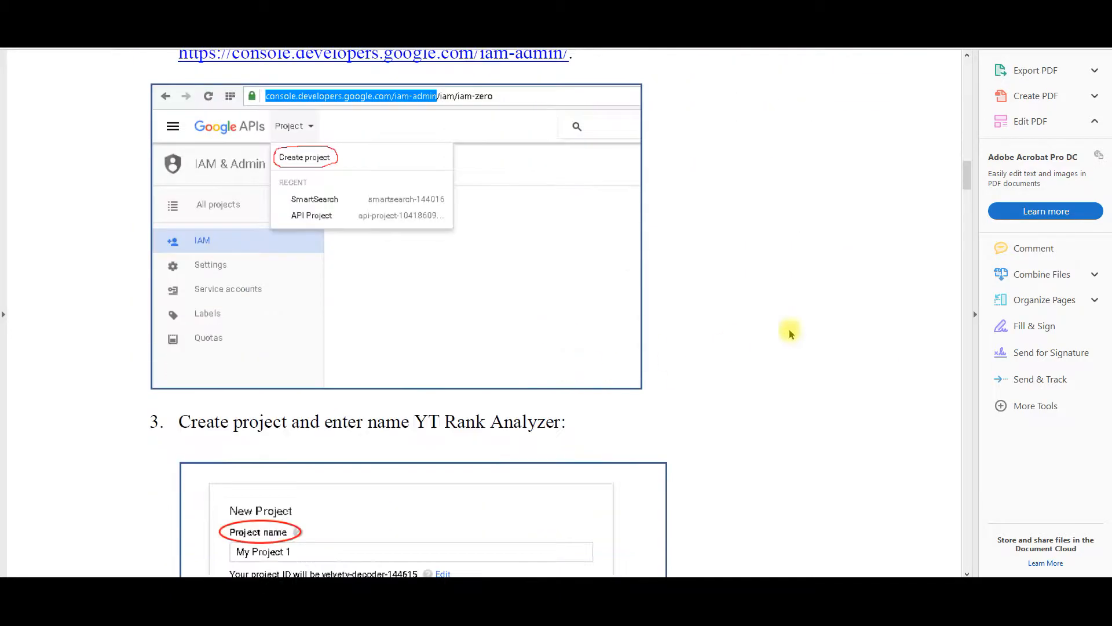
{"action": "scroll", "scroll_direction": "down", "scroll_amount": 3}
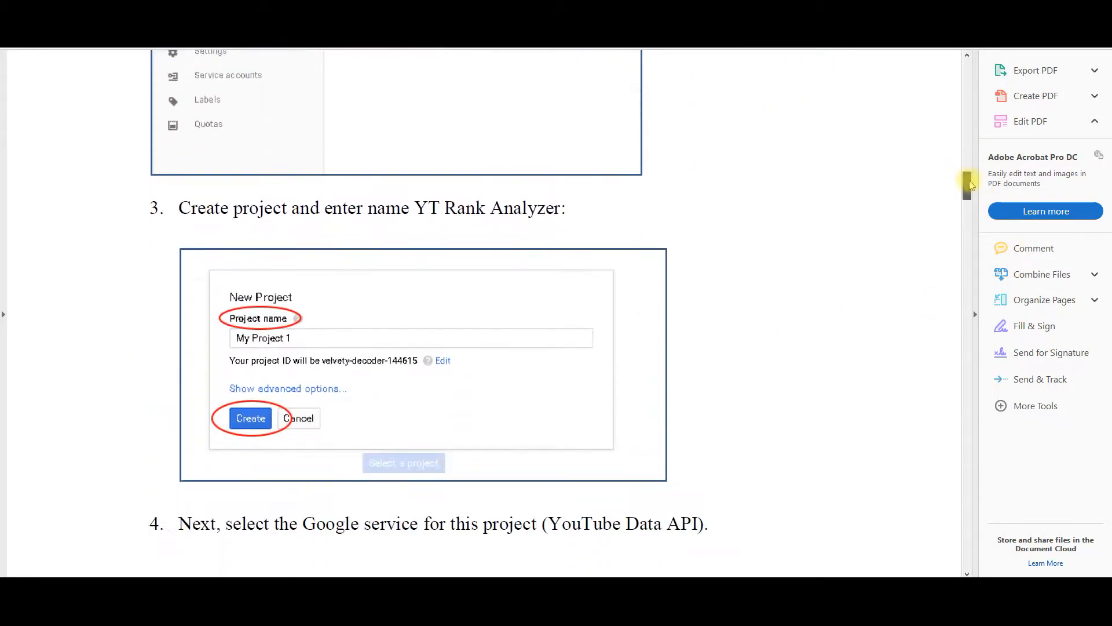
{"action": "scroll", "scroll_direction": "down", "scroll_amount": 3}
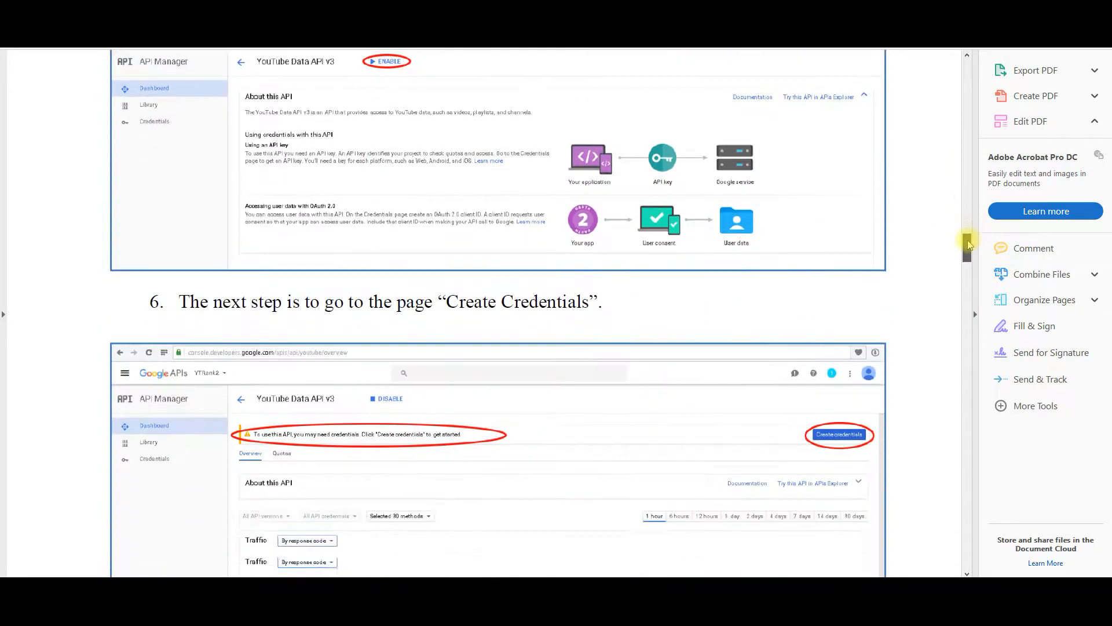
{"action": "scroll", "scroll_direction": "down", "scroll_amount": 3}
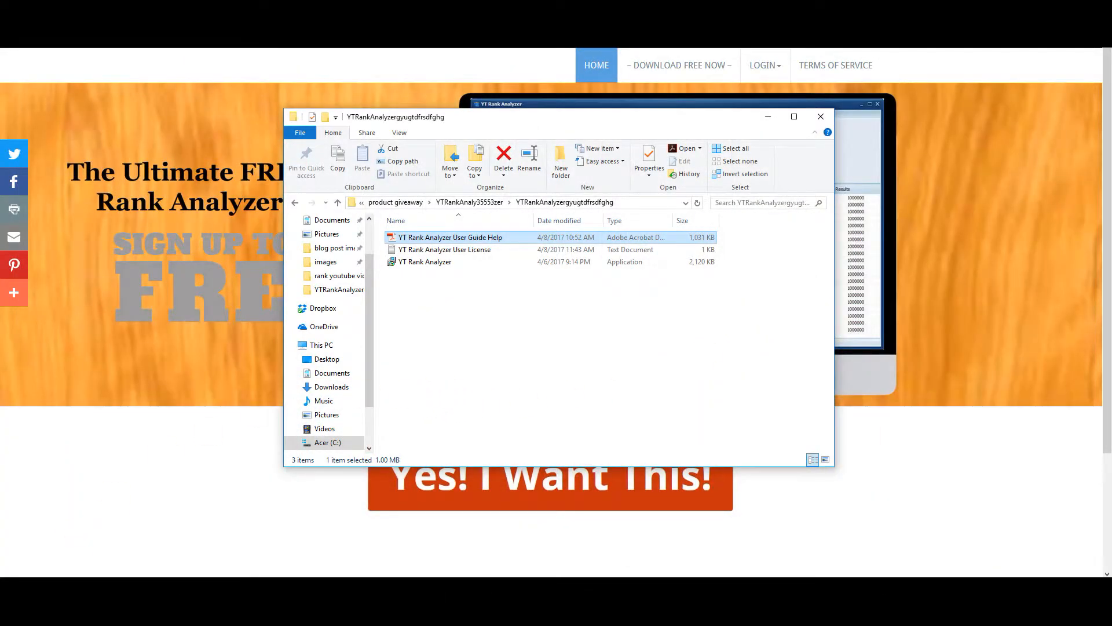
- Launch YT Rank Analyzer and save the Google API key via Set/Change API key
{"action": "left_click", "coordinate": [10, 604]}
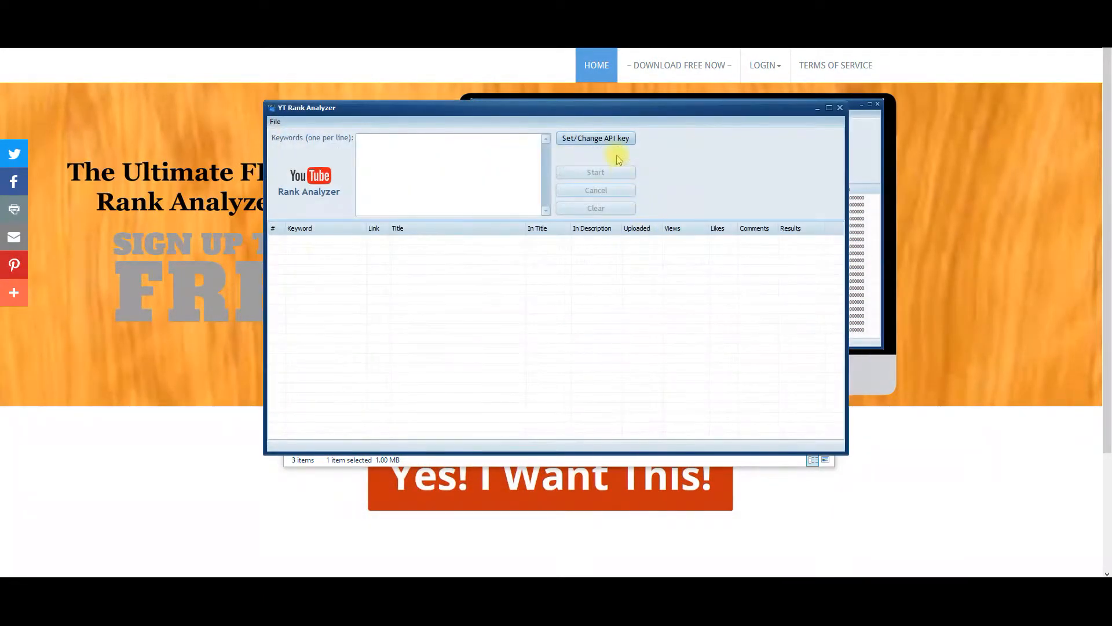
{"action": "left_click", "coordinate": [595, 138]}
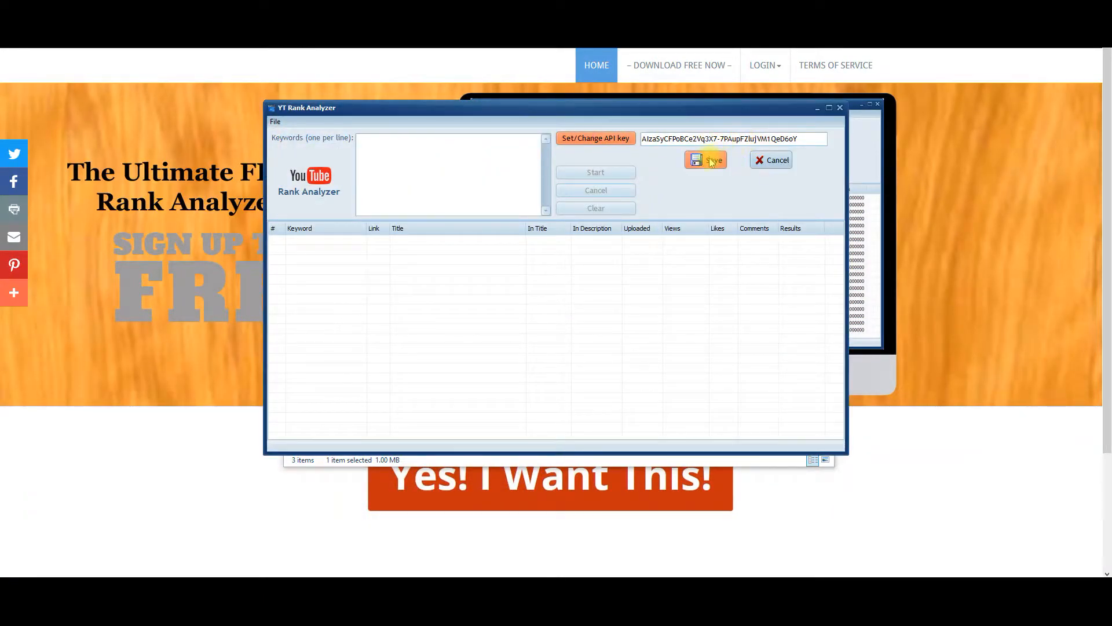
{"action": "left_click", "coordinate": [707, 159]}
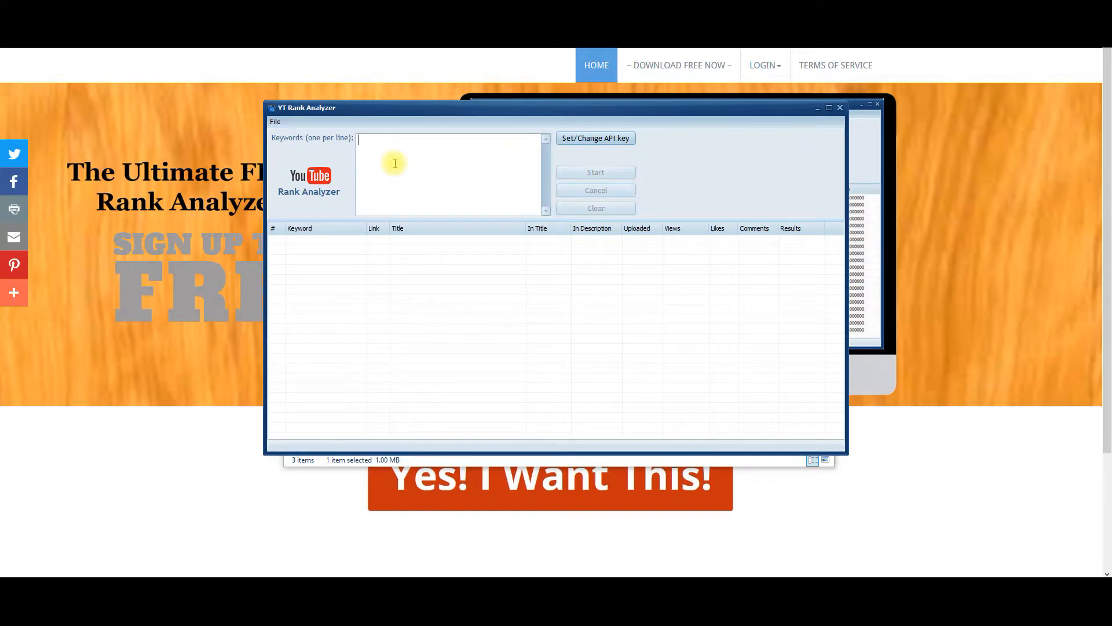
{"action": "type", "text": "dog wal"}
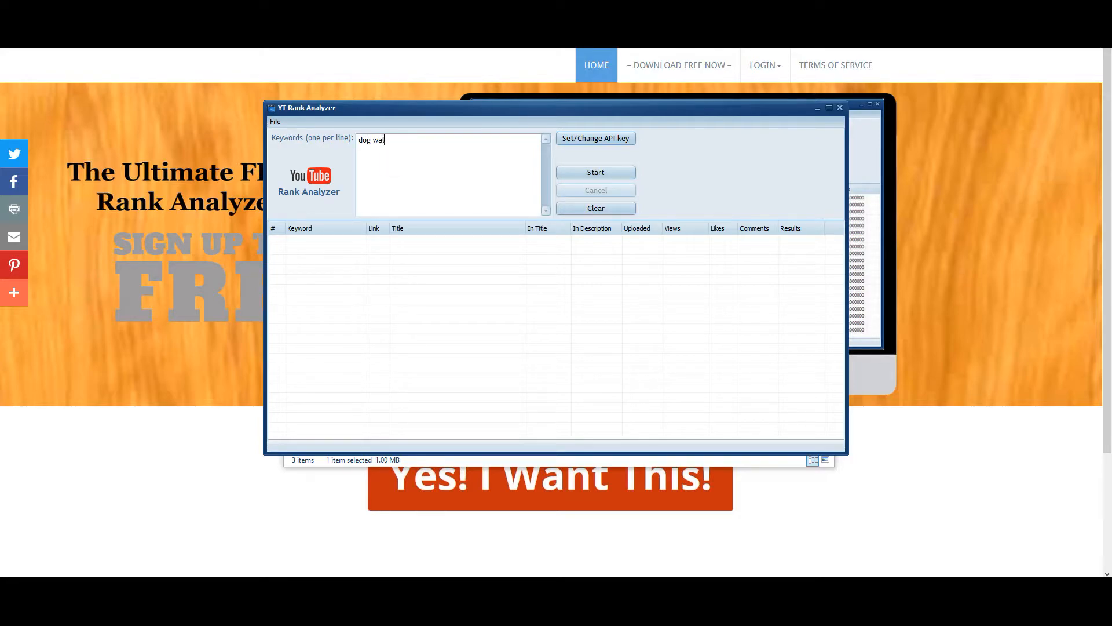
{"action": "type", "text": "king"}
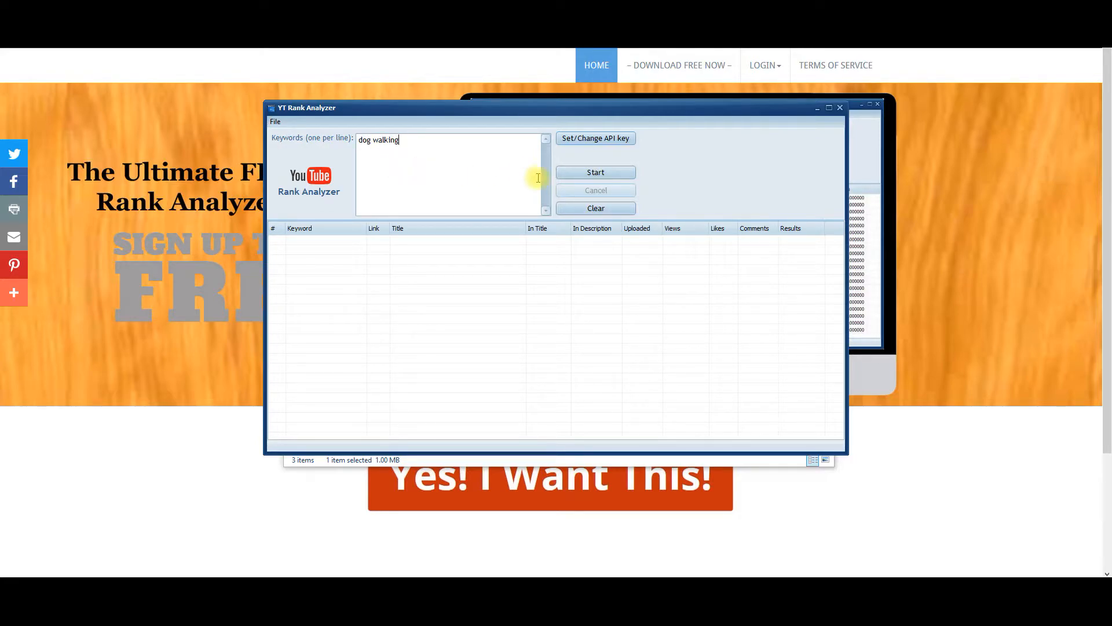
{"action": "left_click", "coordinate": [596, 172]}
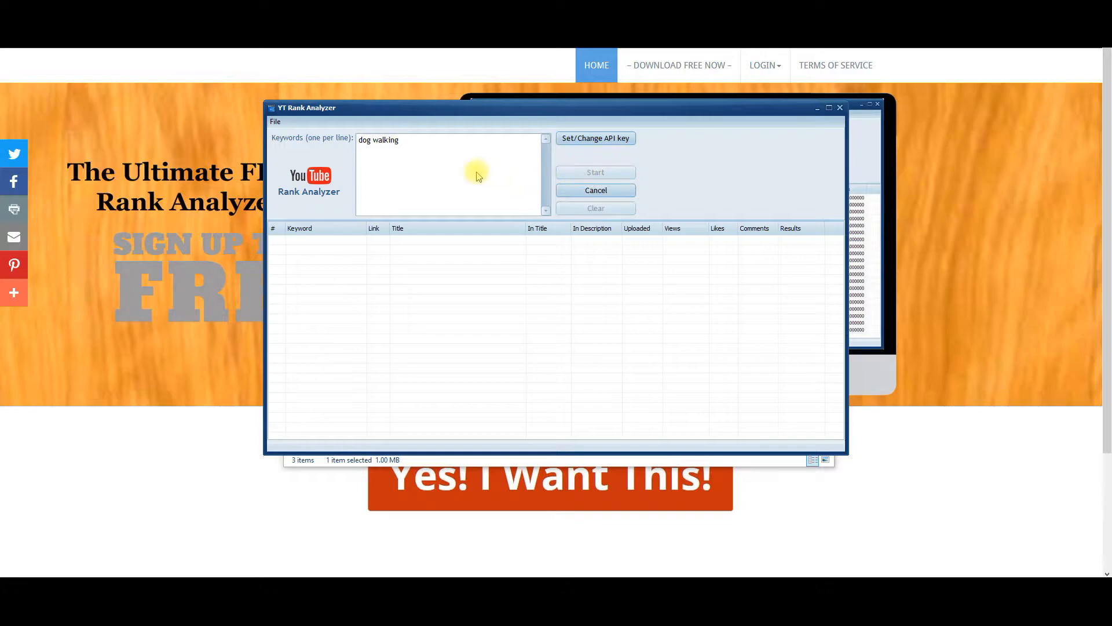
{"action": "mouse_move", "coordinate": [341, 399]}
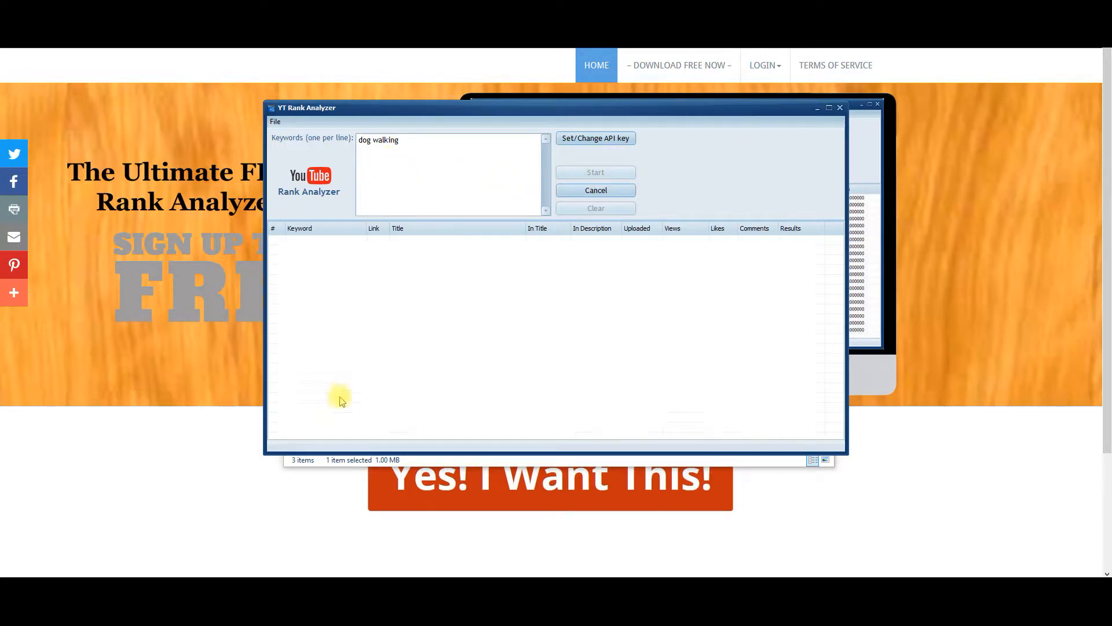
{"action": "left_click", "coordinate": [595, 171]}
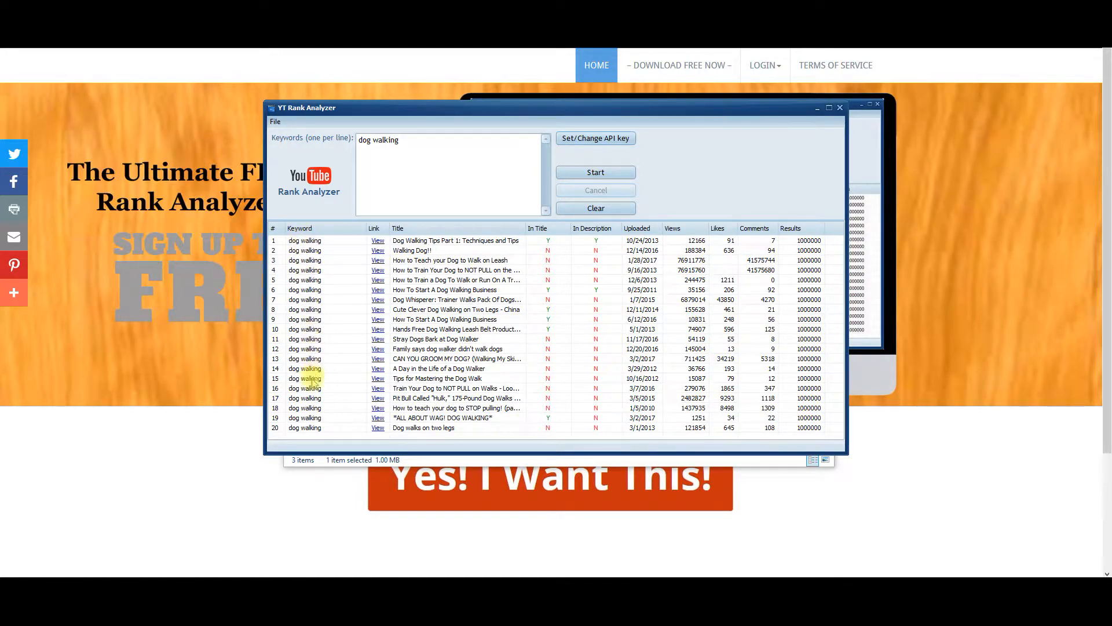
{"action": "mouse_move", "coordinate": [547, 255]}
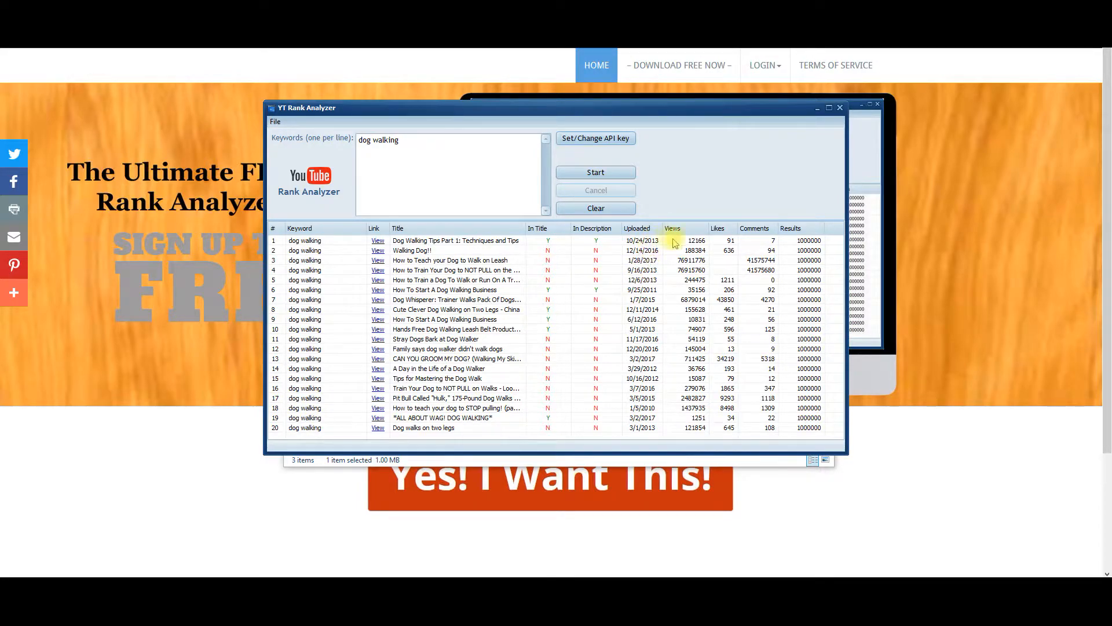
{"action": "mouse_move", "coordinate": [742, 231]}
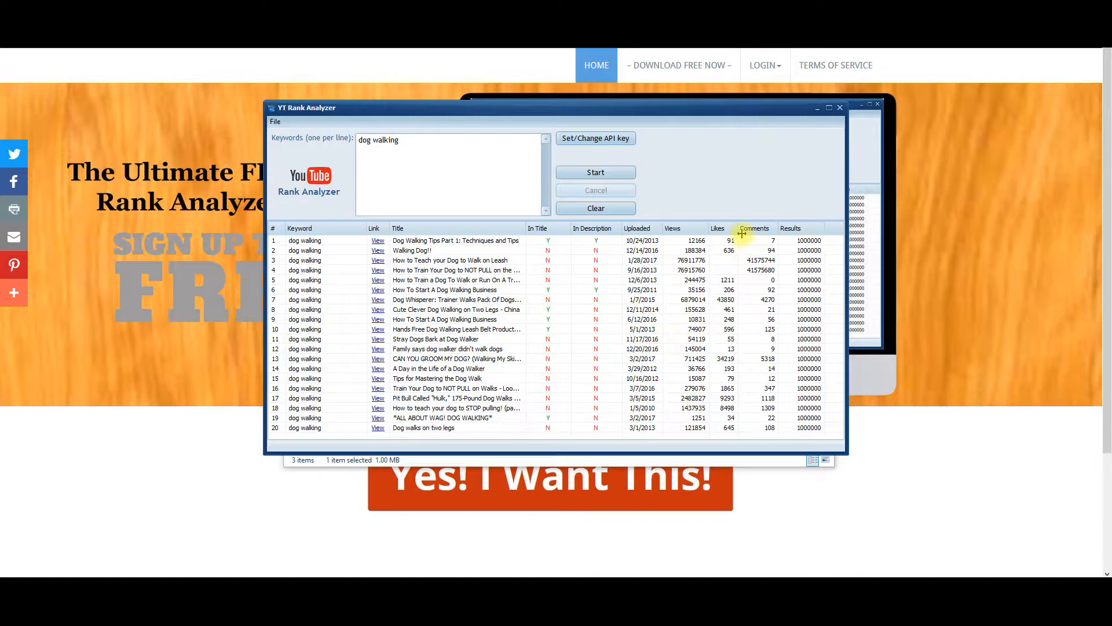
{"action": "mouse_move", "coordinate": [722, 299]}
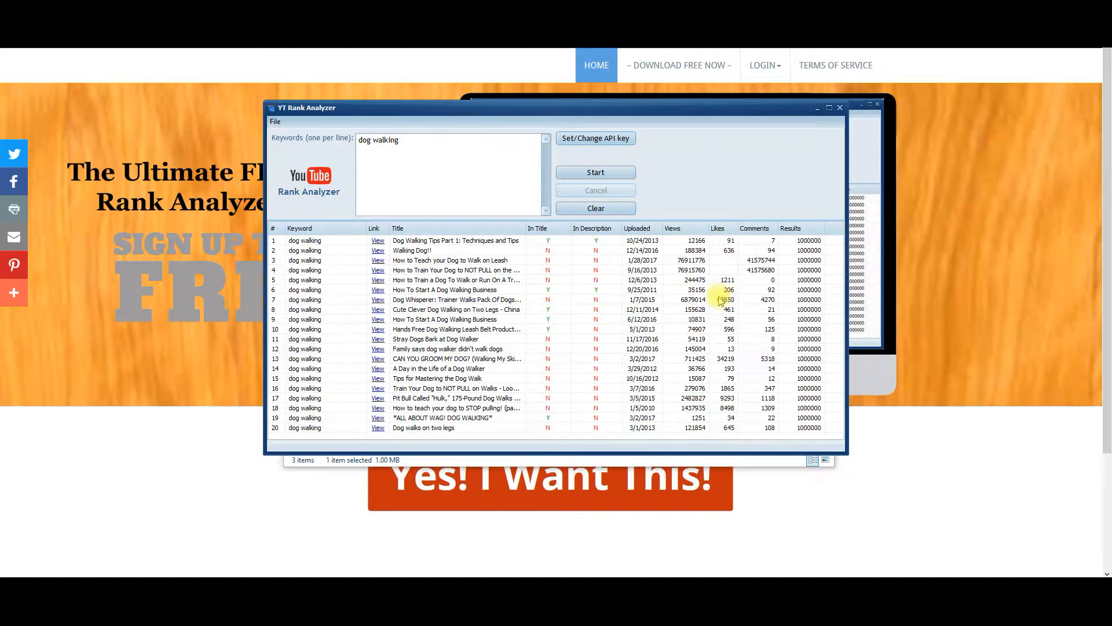
{"action": "mouse_move", "coordinate": [757, 311]}
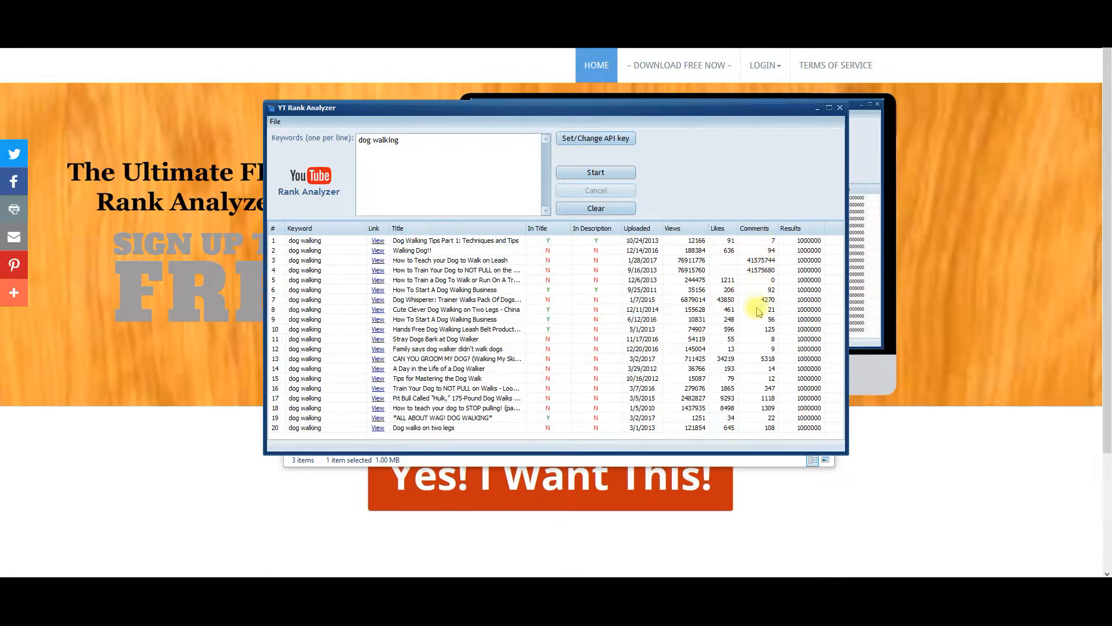
{"action": "mouse_move", "coordinate": [730, 274]}
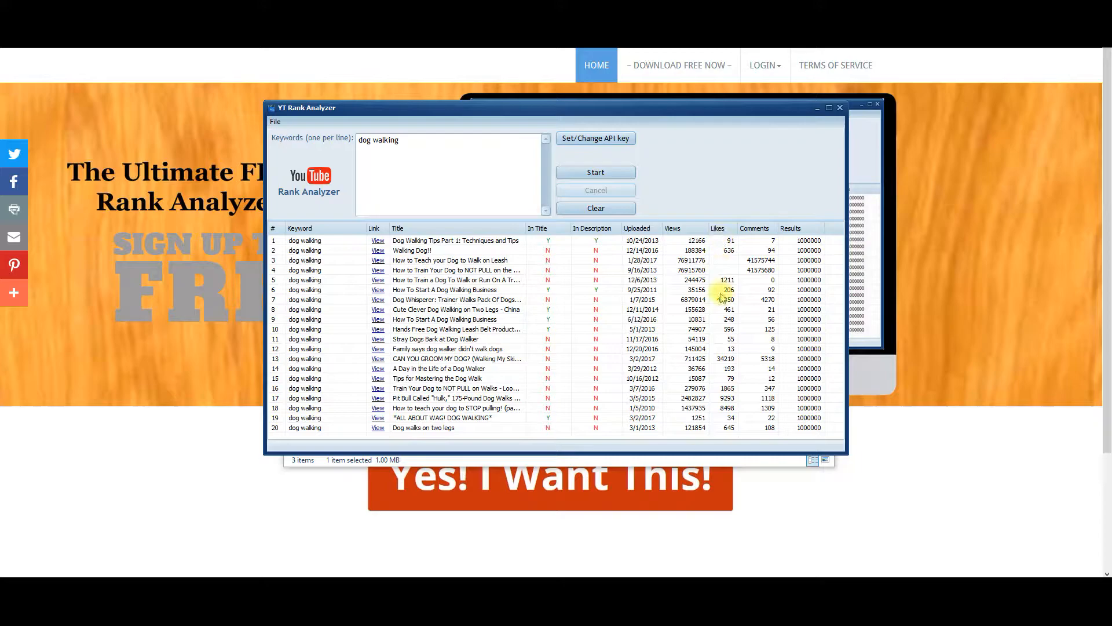
{"action": "mouse_move", "coordinate": [405, 299]}
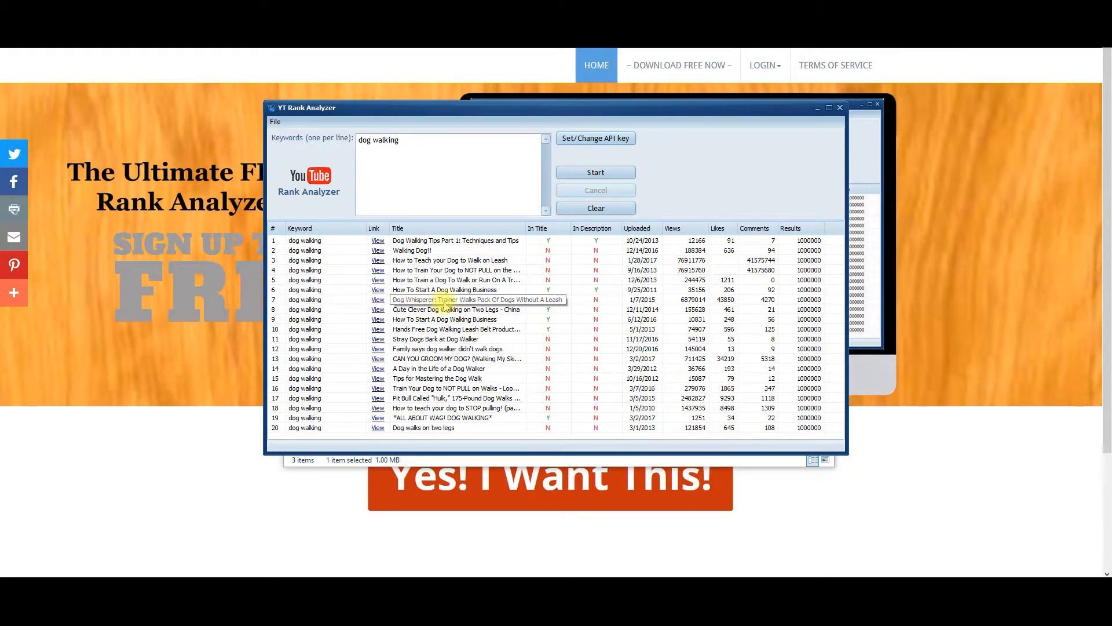
{"action": "mouse_move", "coordinate": [572, 313]}
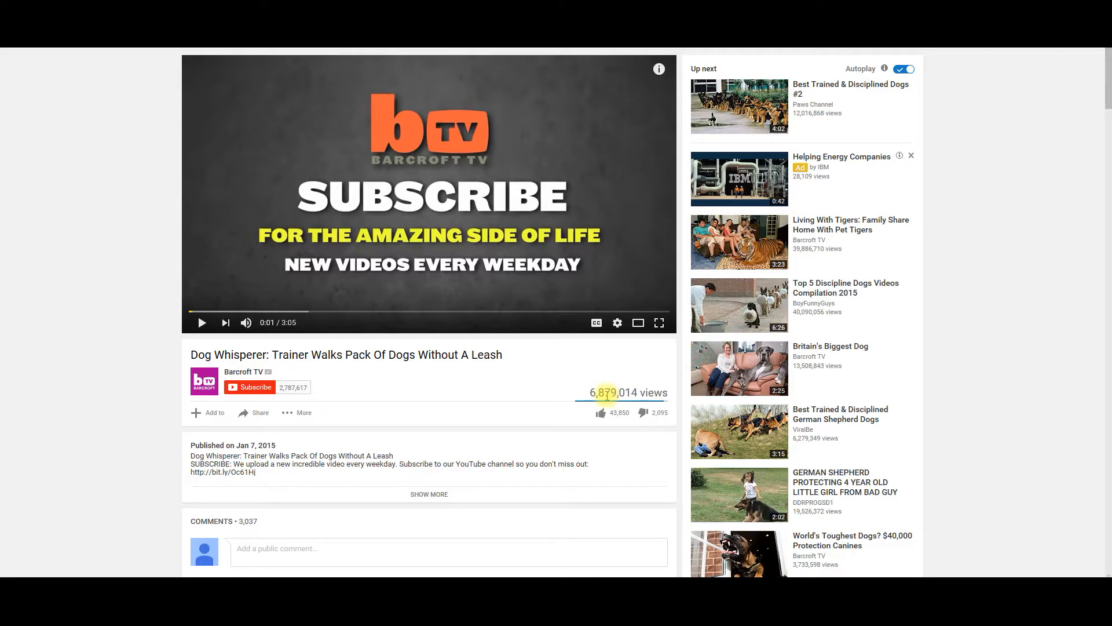
{"action": "mouse_move", "coordinate": [58, 331]}
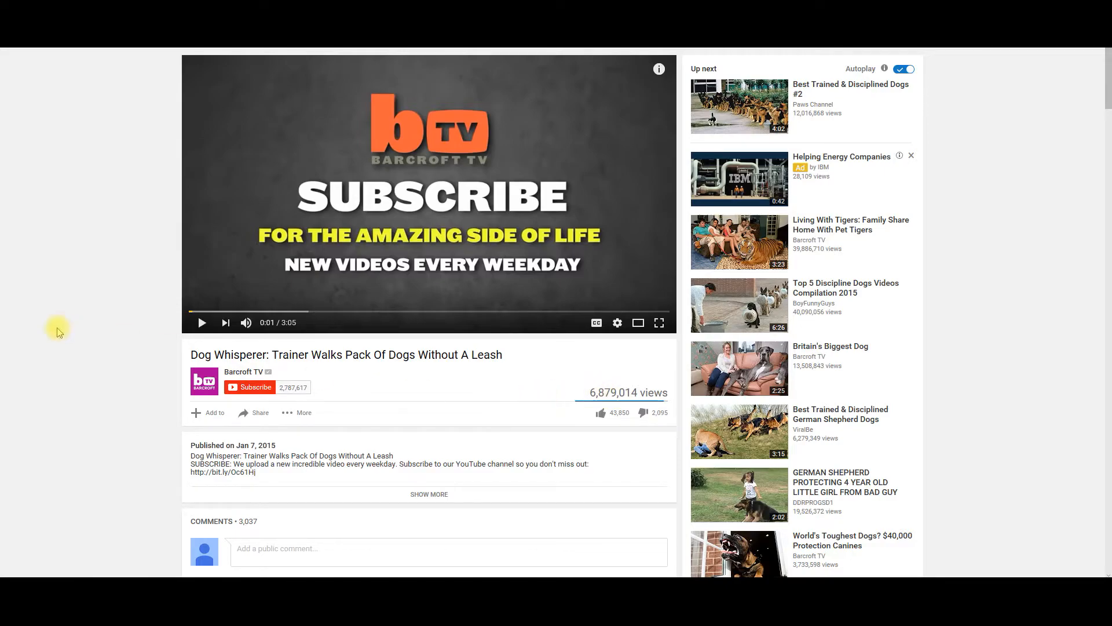
- Scroll down the 'Dog Whisperer' watch page to its 6,879,014 views and likes
{"action": "scroll", "scroll_direction": "down", "scroll_amount": 3}
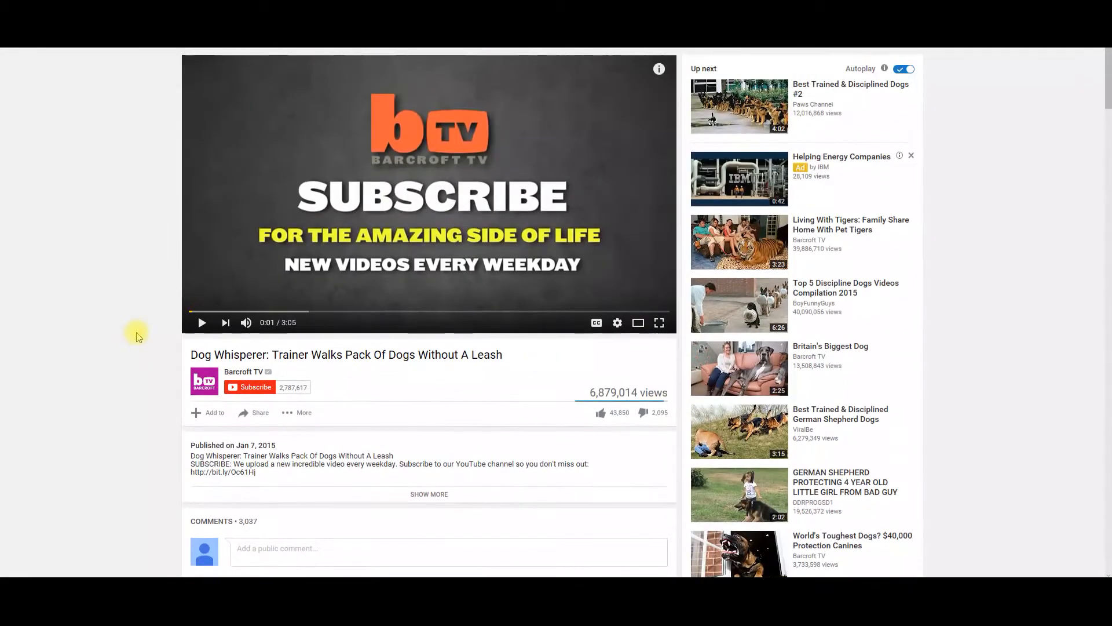
{"action": "scroll", "scroll_direction": "down", "scroll_amount": 3}
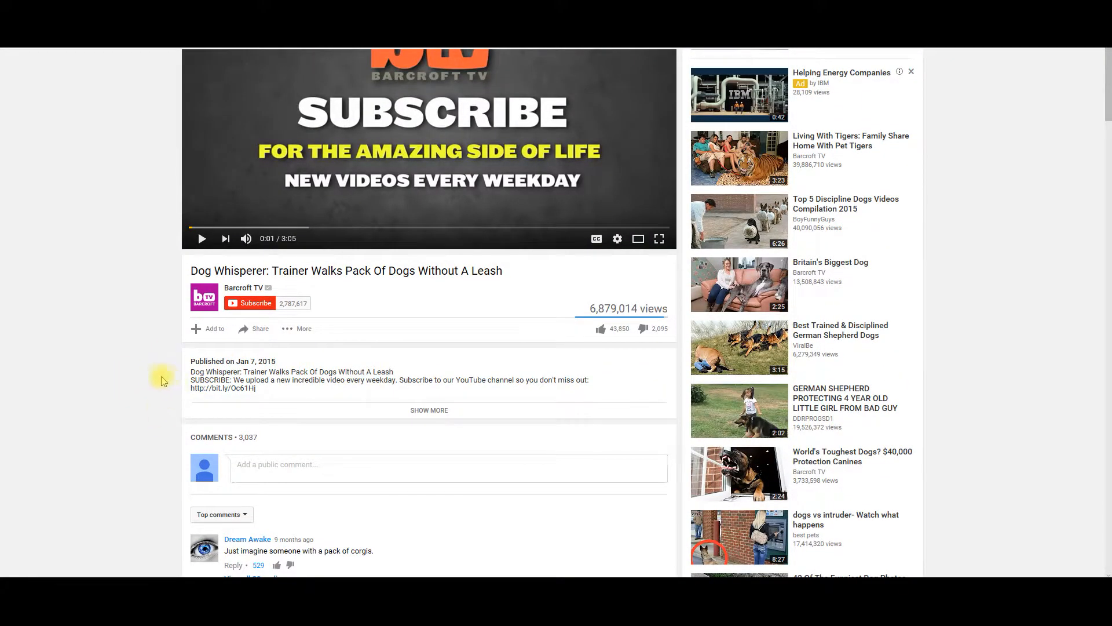
{"action": "mouse_move", "coordinate": [110, 367]}
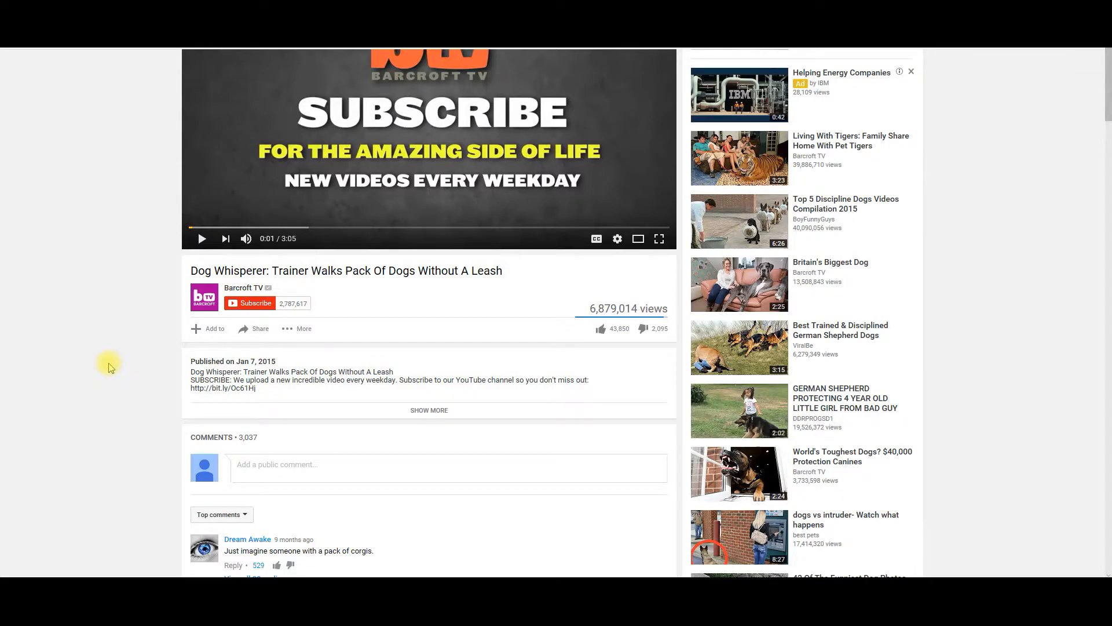
{"action": "mouse_move", "coordinate": [116, 360]}
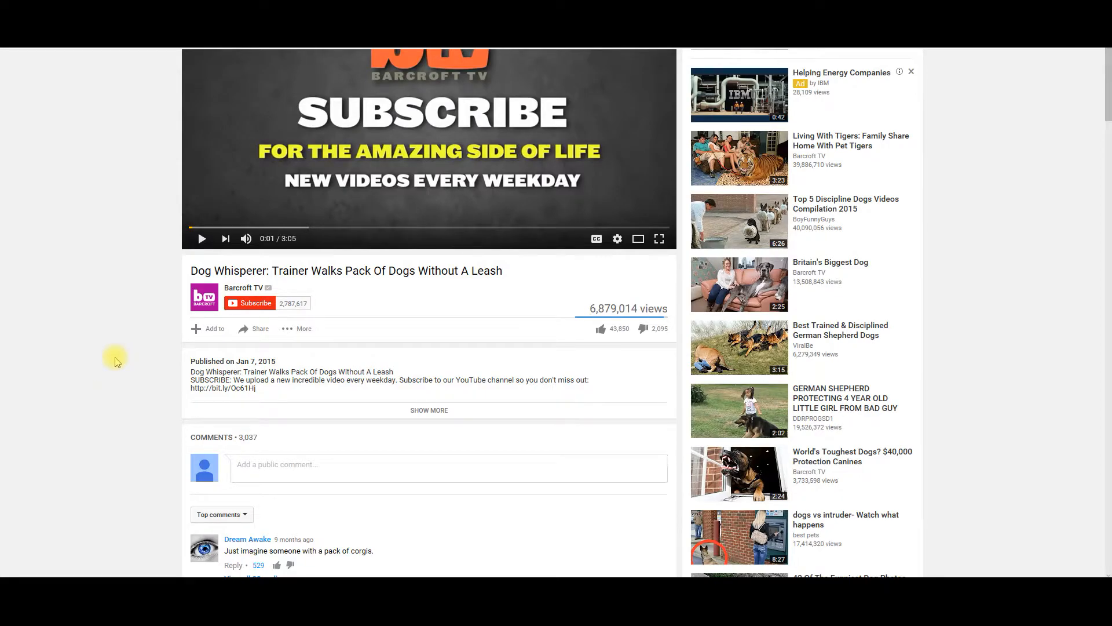
{"action": "mouse_move", "coordinate": [166, 363]}
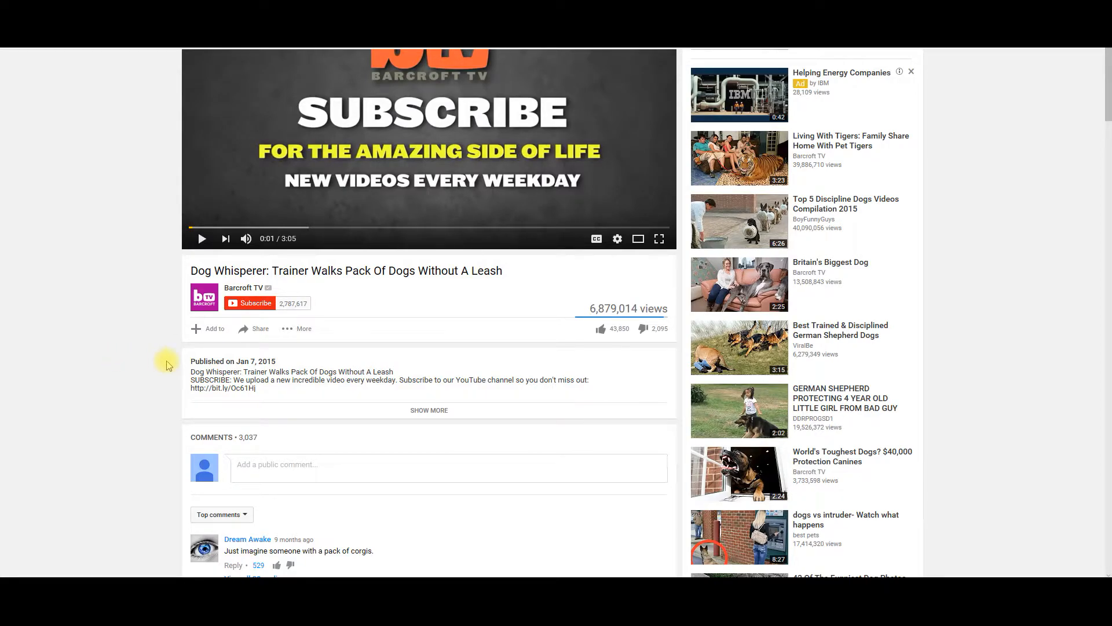
{"action": "mouse_move", "coordinate": [154, 273]}
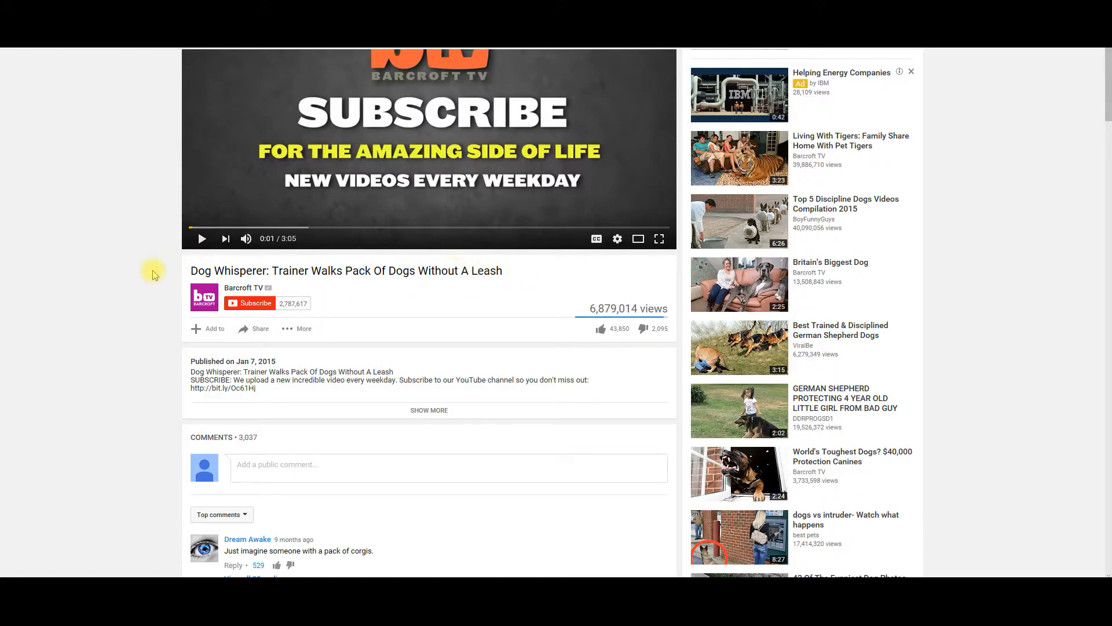
{"action": "mouse_move", "coordinate": [177, 273]}
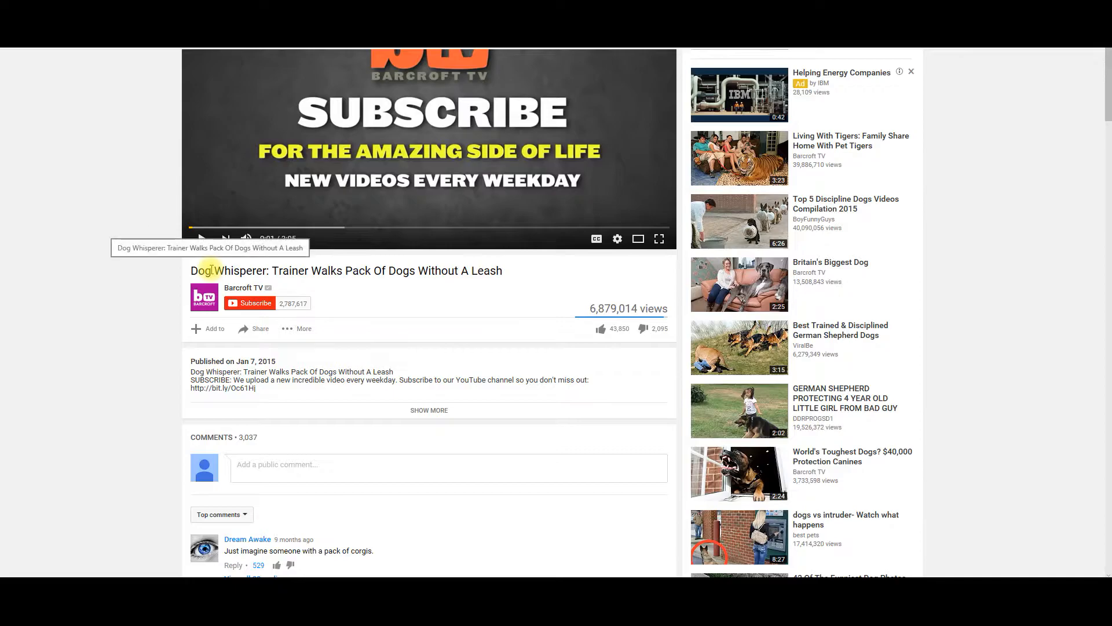
{"action": "mouse_move", "coordinate": [89, 299]}
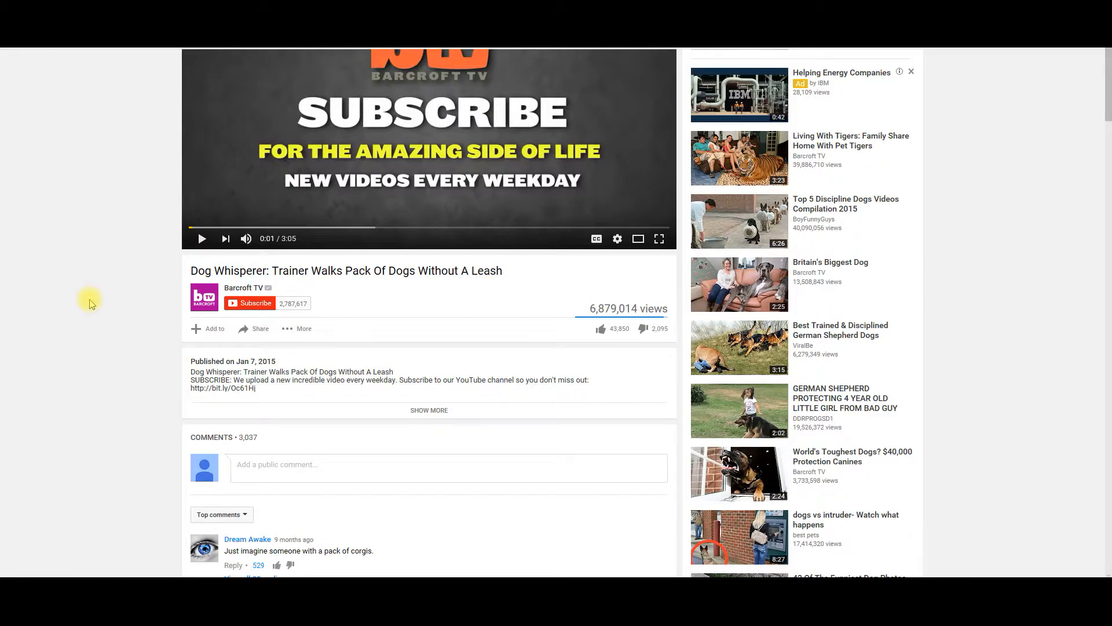
{"action": "mouse_move", "coordinate": [437, 270]}
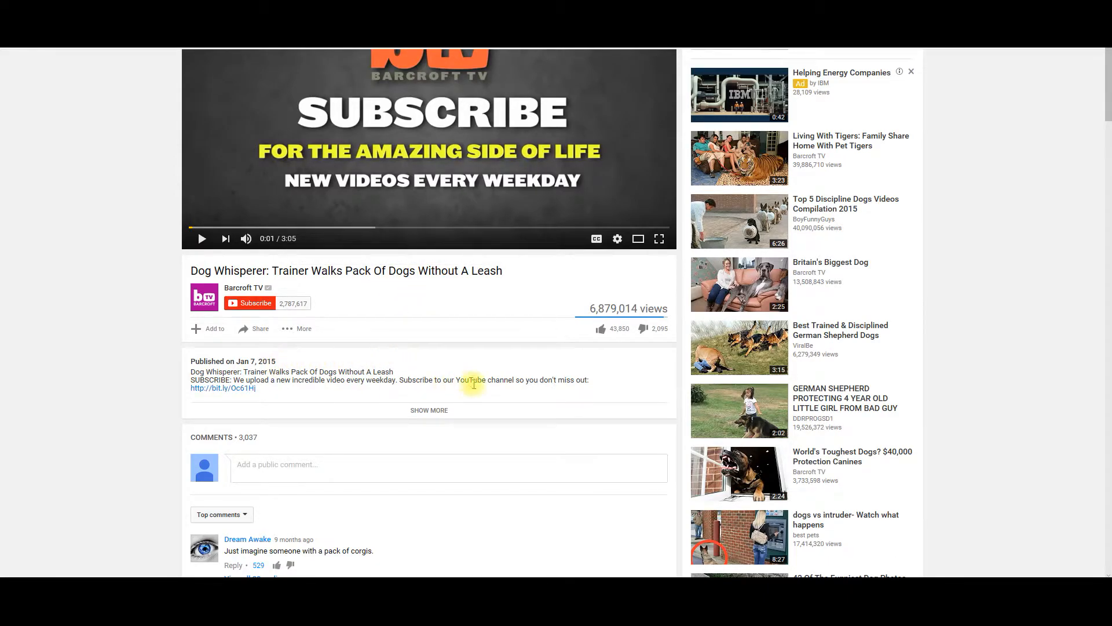
- Expand the description via SHOW MORE to reveal credits, social links and category
{"action": "left_click", "coordinate": [429, 411]}
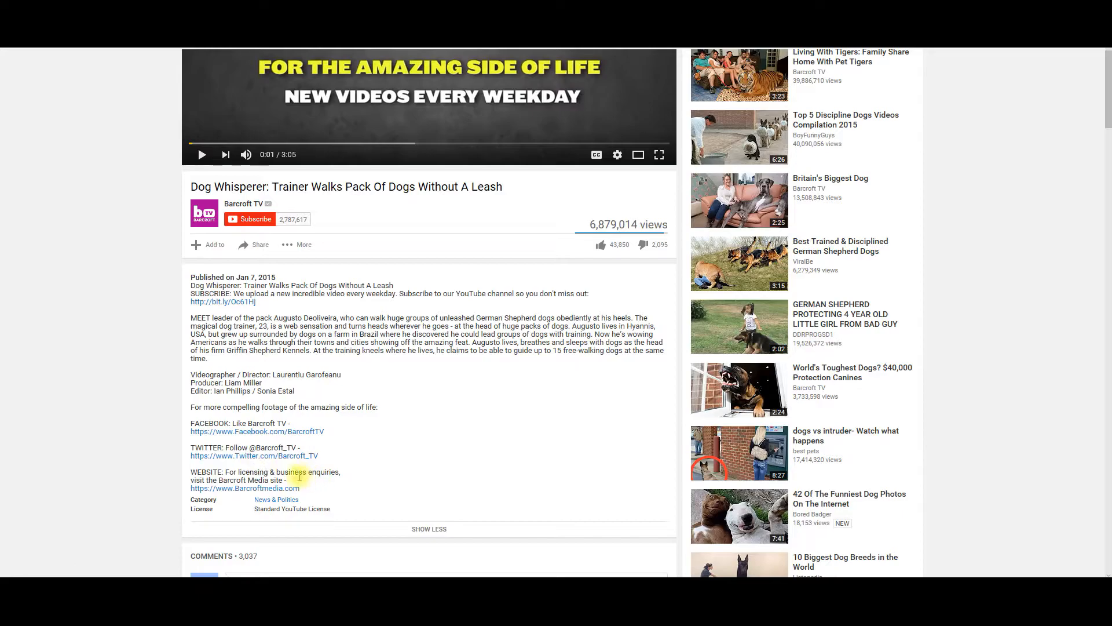
{"action": "mouse_move", "coordinate": [386, 408]}
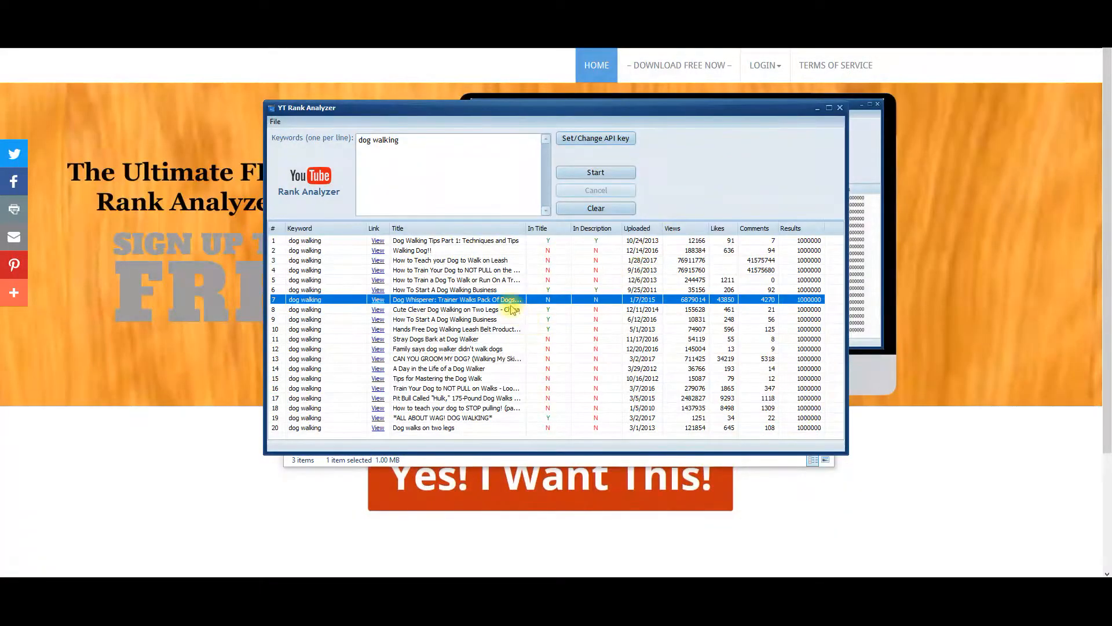
{"action": "mouse_move", "coordinate": [705, 410]}
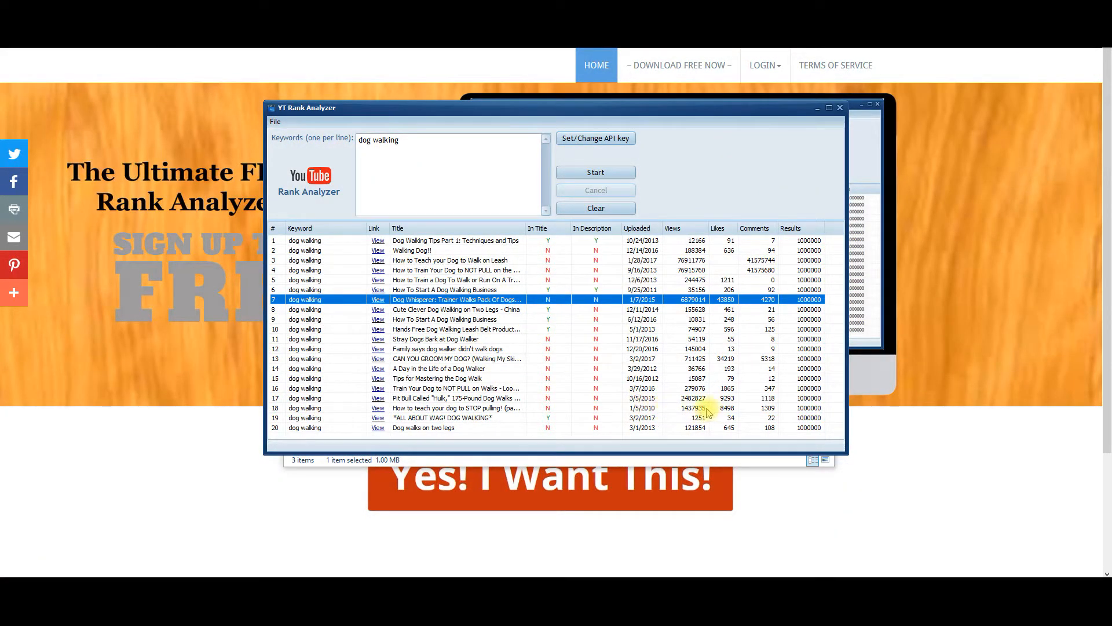
{"action": "mouse_move", "coordinate": [556, 380]}
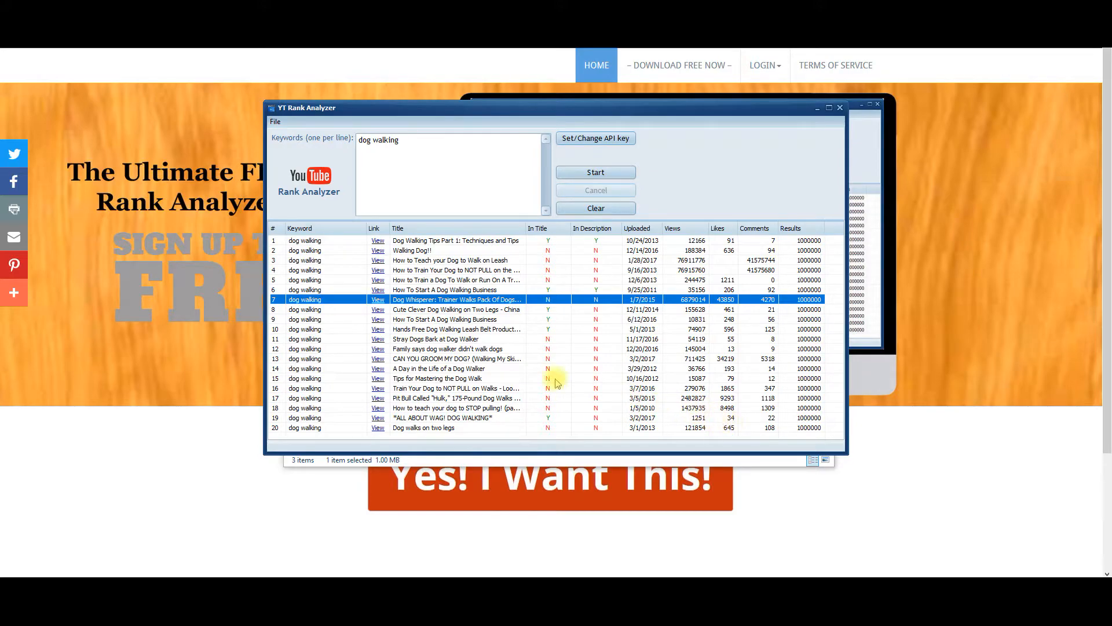
{"action": "mouse_move", "coordinate": [459, 363]}
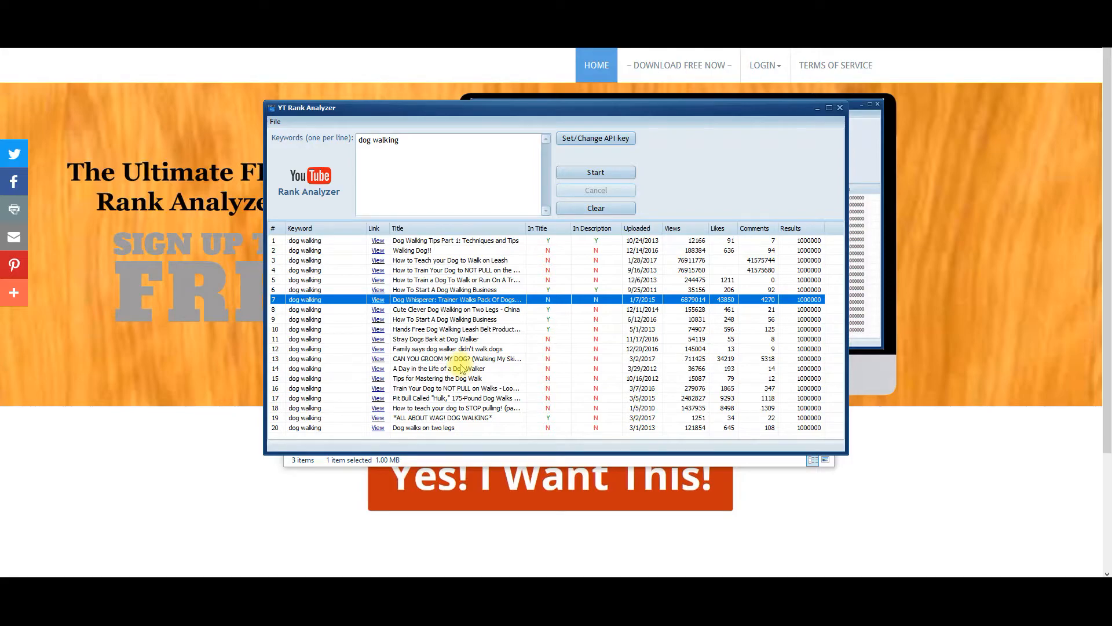
{"action": "mouse_move", "coordinate": [540, 338]}
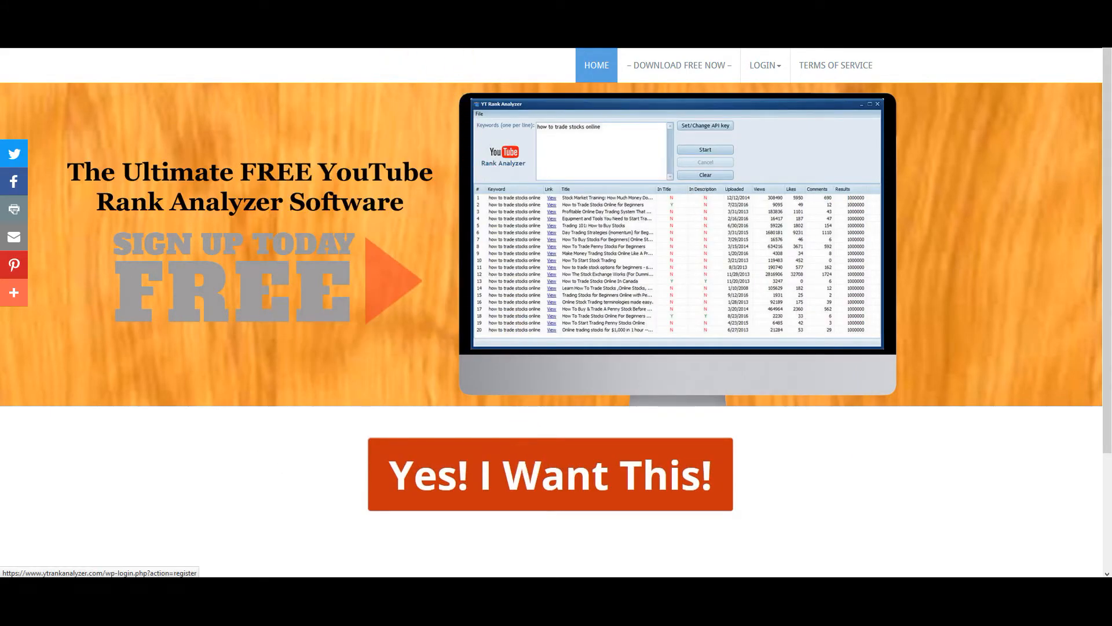
{"action": "left_click", "coordinate": [550, 472]}
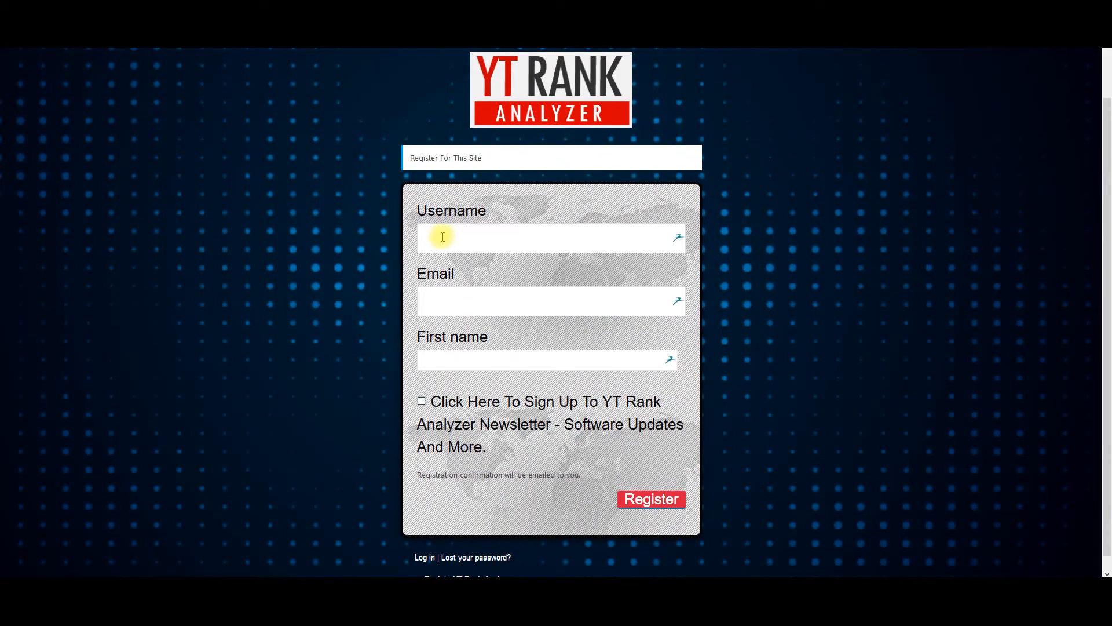
{"action": "mouse_move", "coordinate": [475, 313]}
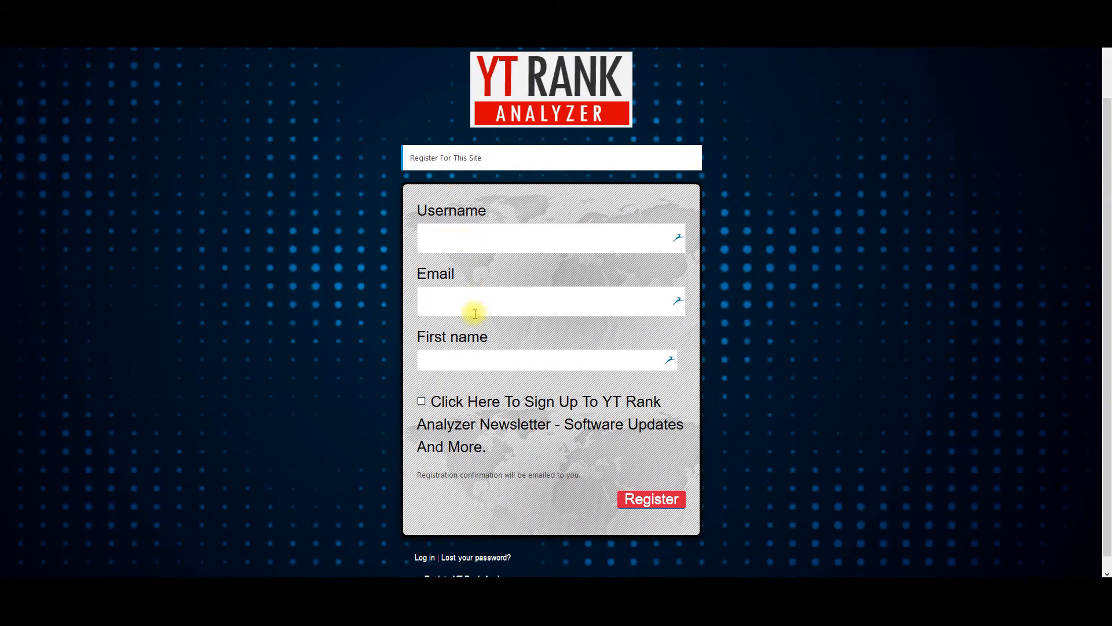
{"action": "mouse_move", "coordinate": [495, 364]}
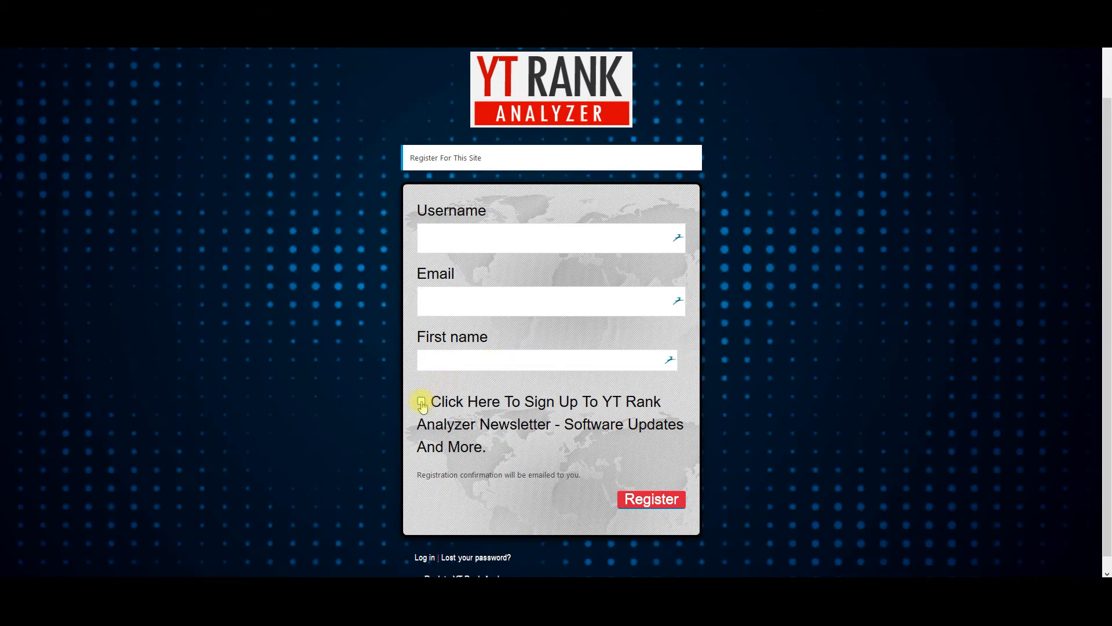
{"action": "left_click", "coordinate": [421, 401]}
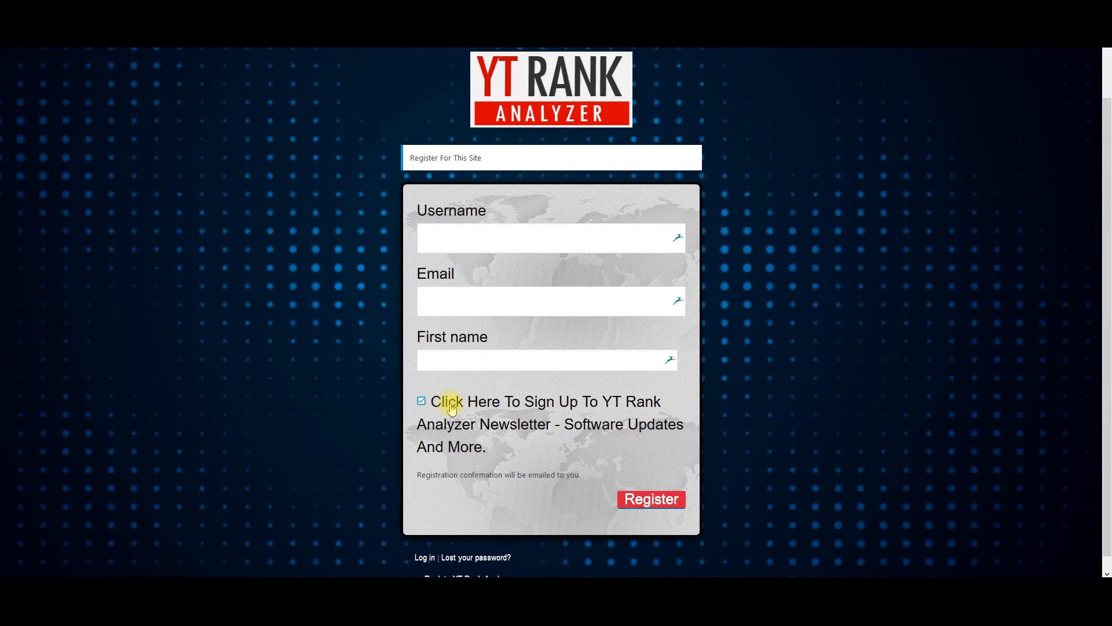
{"action": "mouse_move", "coordinate": [603, 435]}
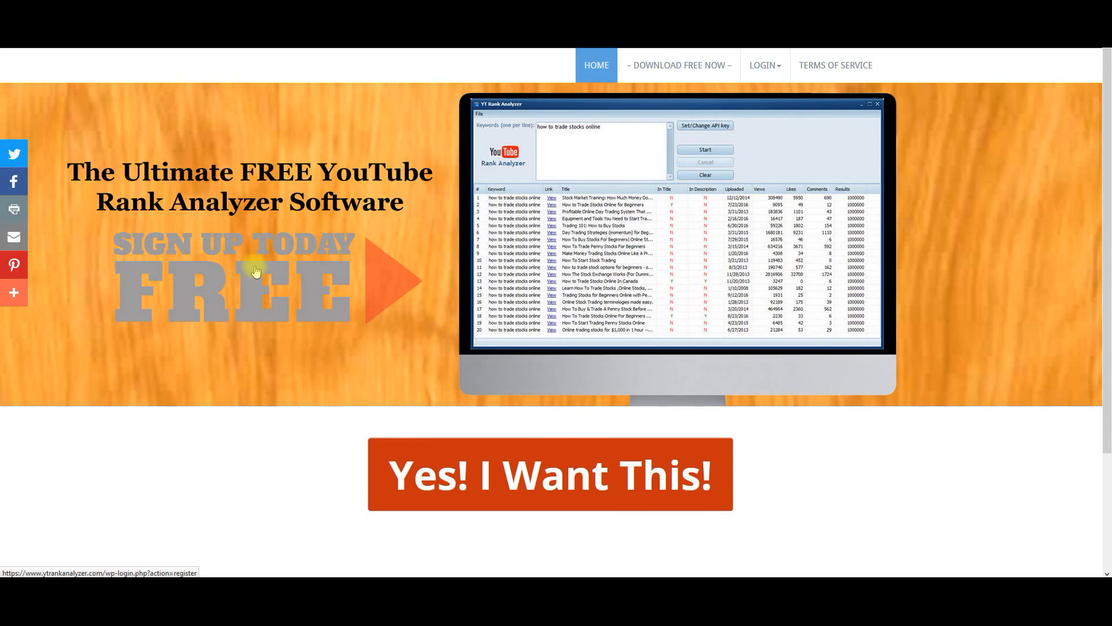
{"action": "mouse_move", "coordinate": [259, 56]}
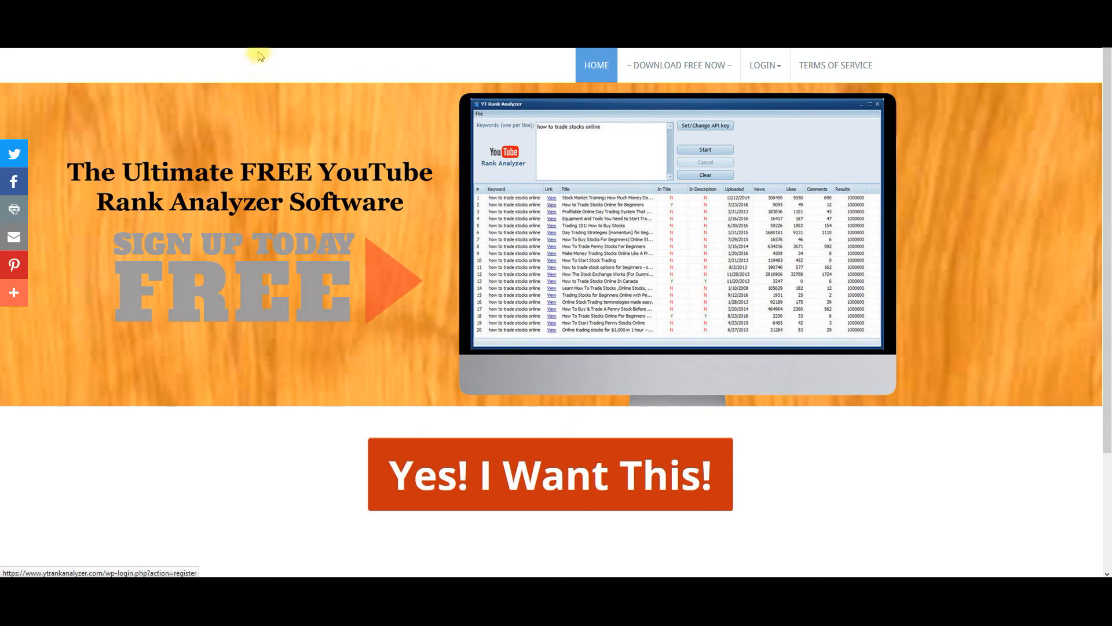